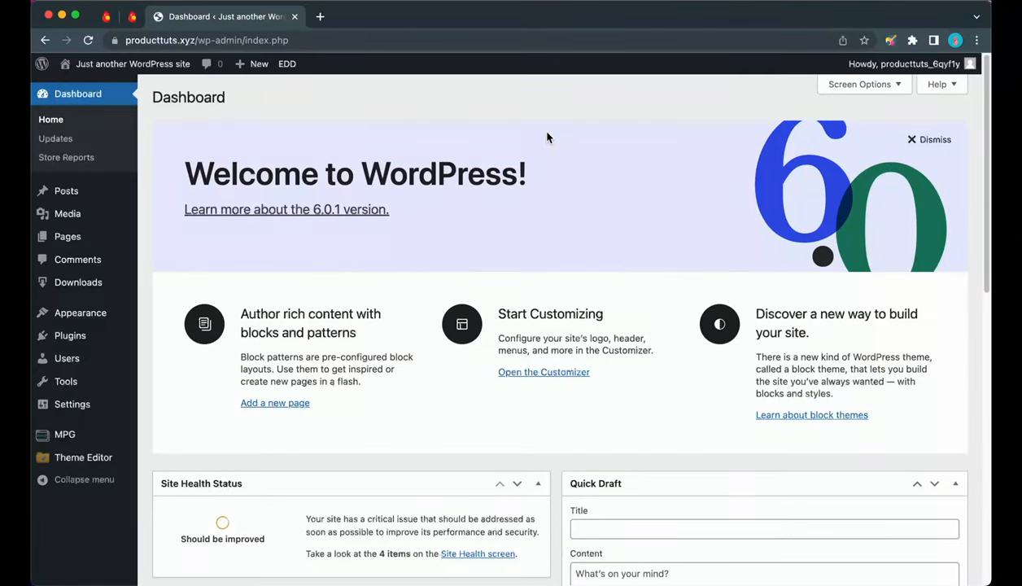
pyautogui.moveTo(570, 133)
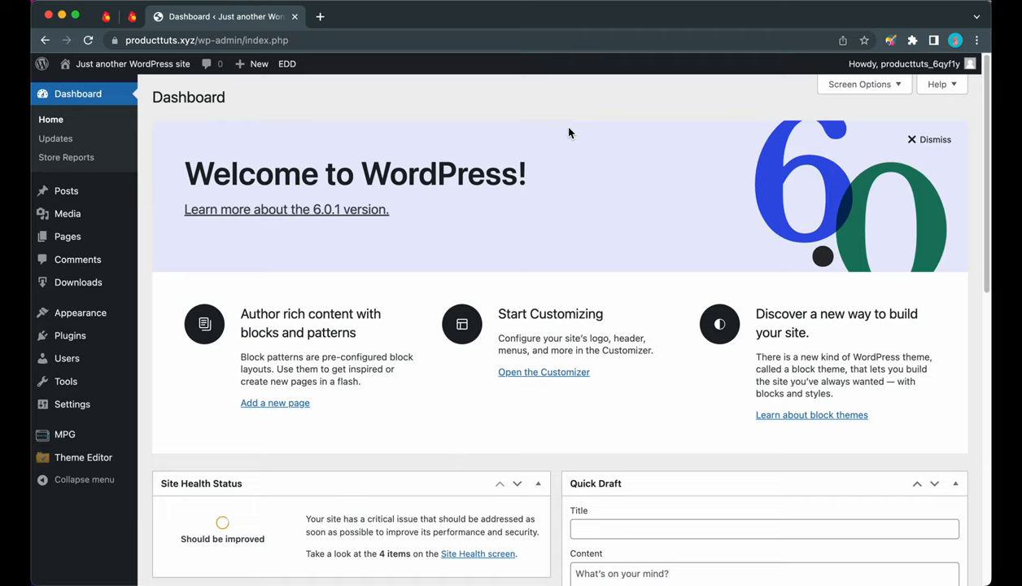
# Start a new post from the admin bar's + New menu
pyautogui.click(259, 63)
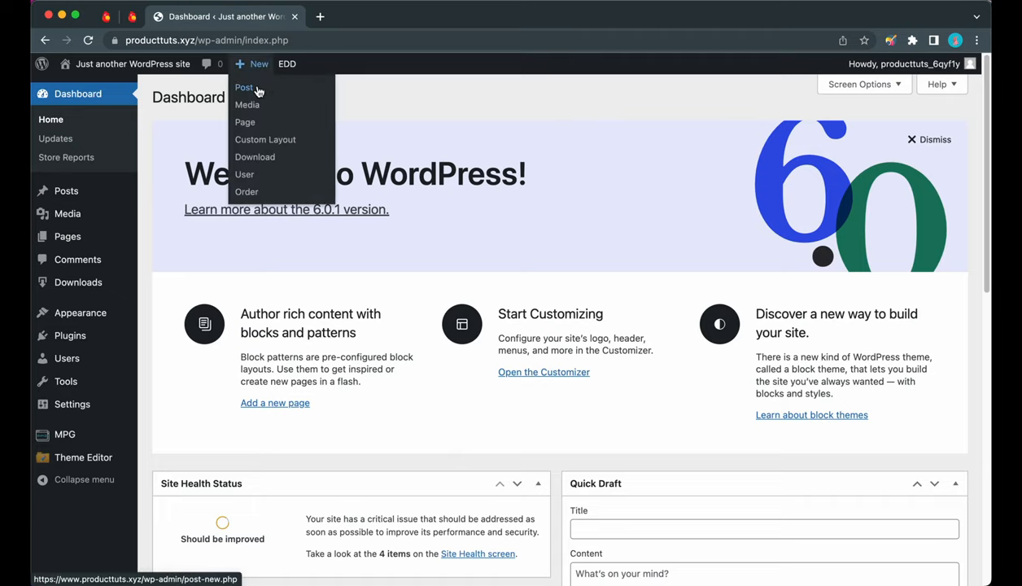
pyautogui.click(244, 88)
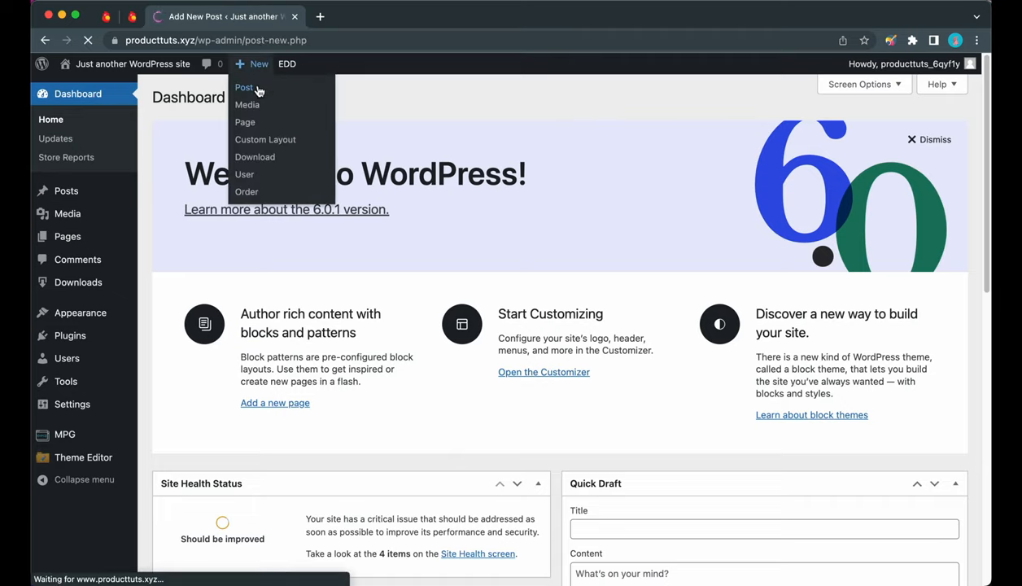
# Insert an Otter Maps block into the empty post via the /maps inserter
pyautogui.click(244, 88)
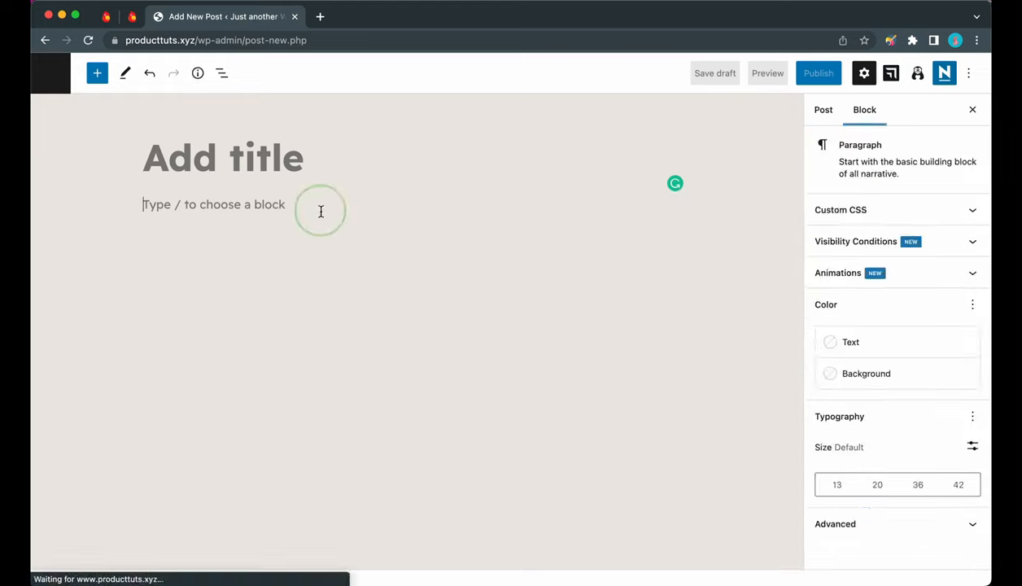
pyautogui.write('/maps')
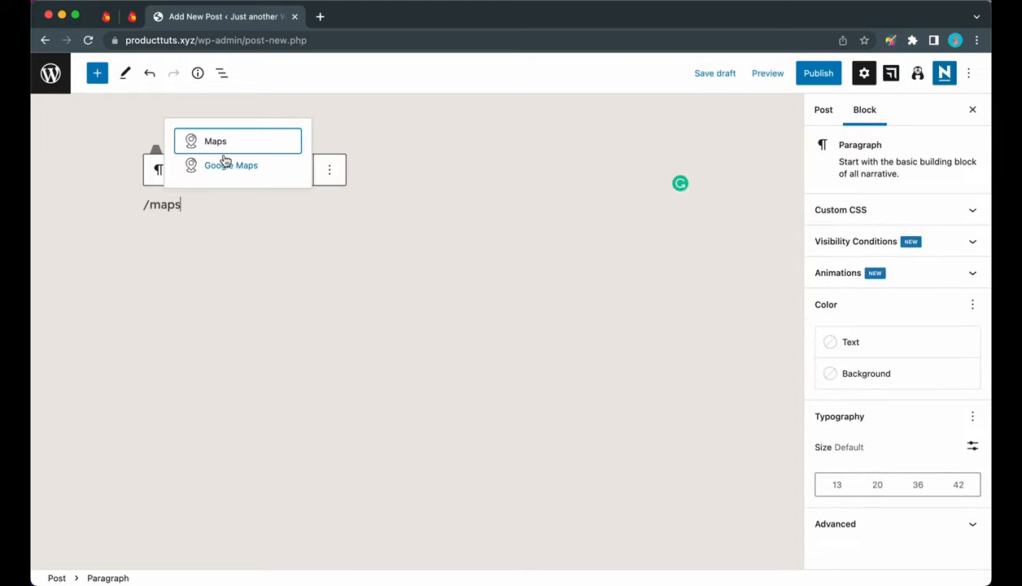
pyautogui.click(215, 140)
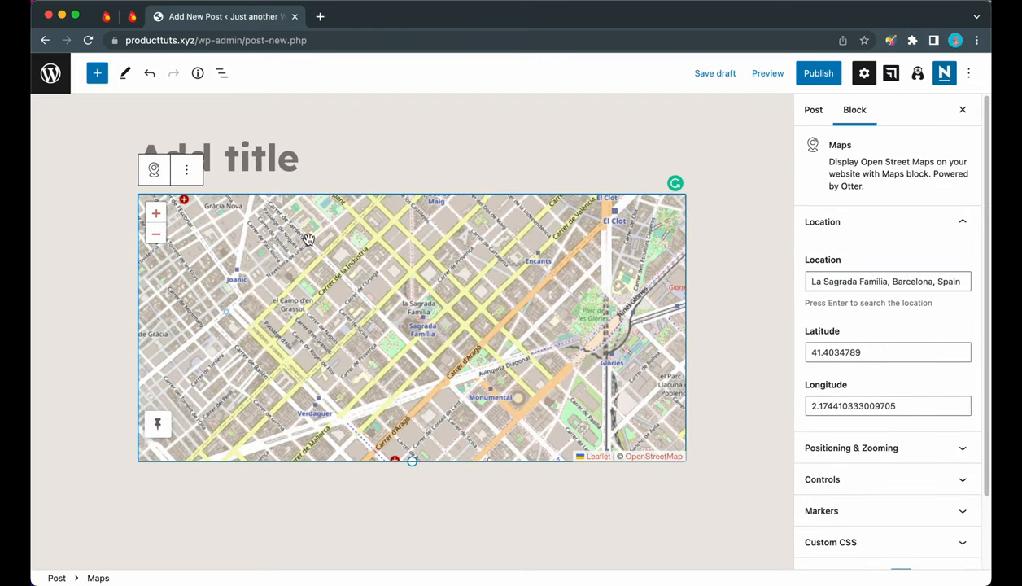
pyautogui.moveTo(585, 295)
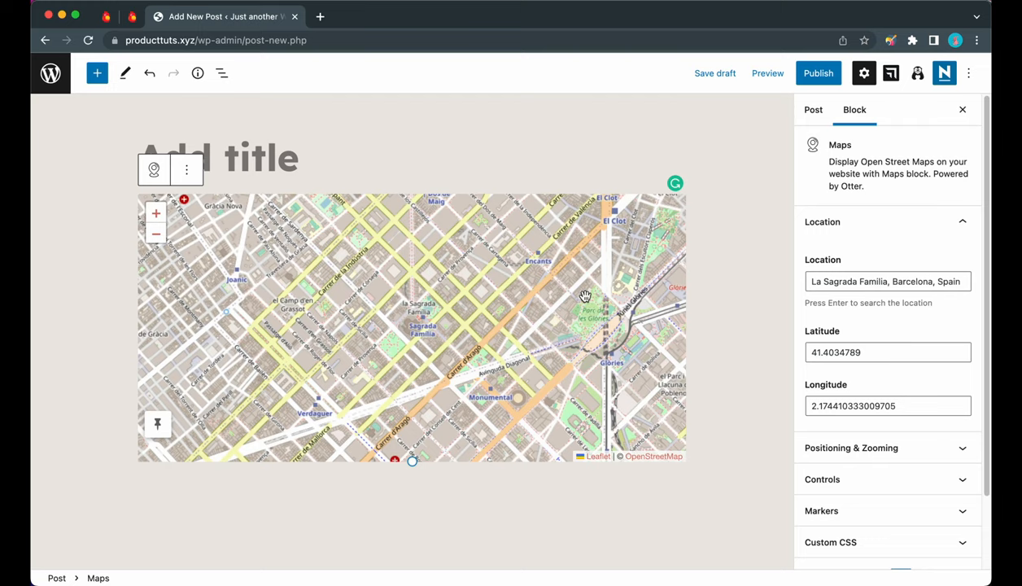
pyautogui.moveTo(905, 155)
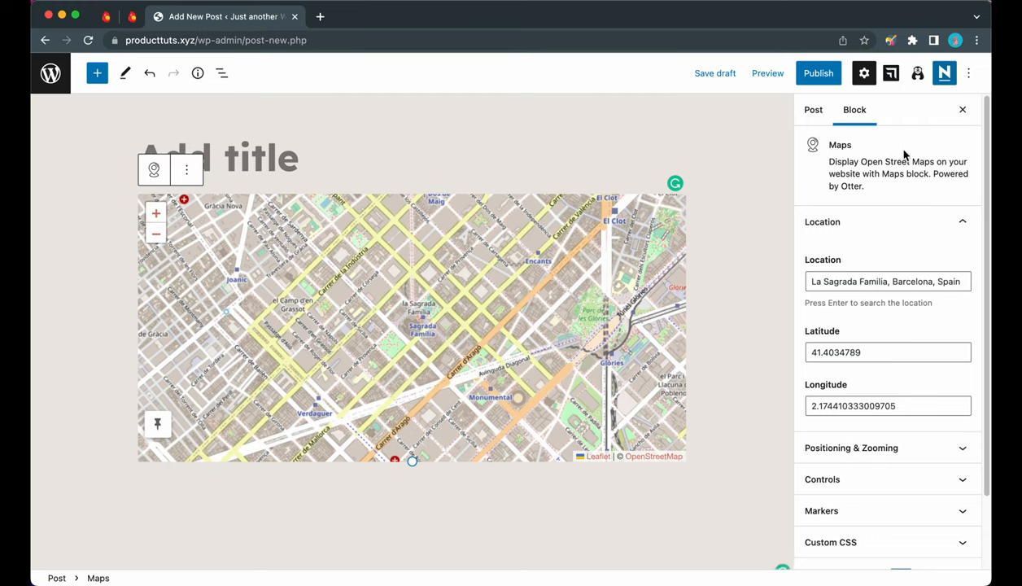
pyautogui.moveTo(826, 144)
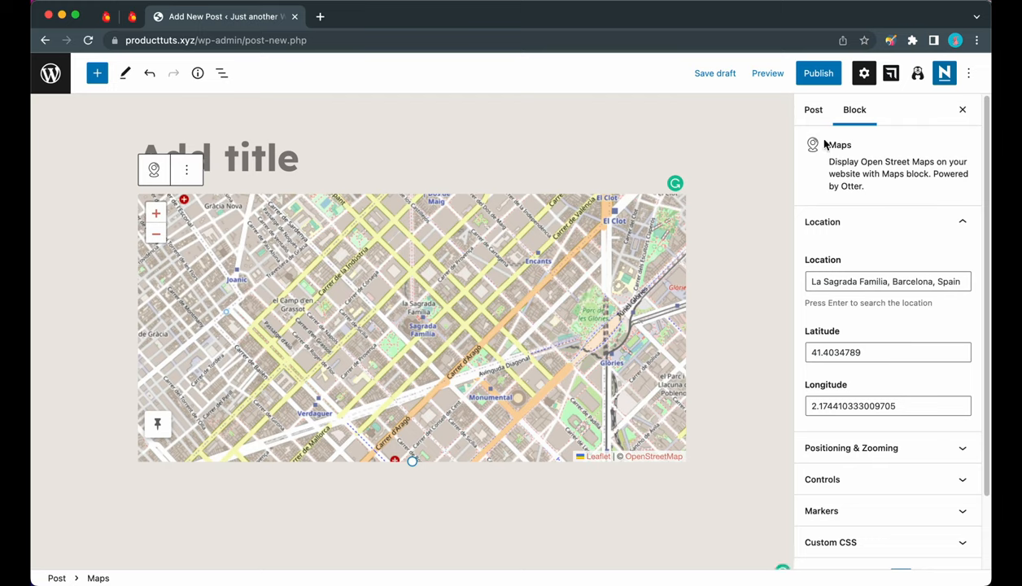
pyautogui.moveTo(838, 273)
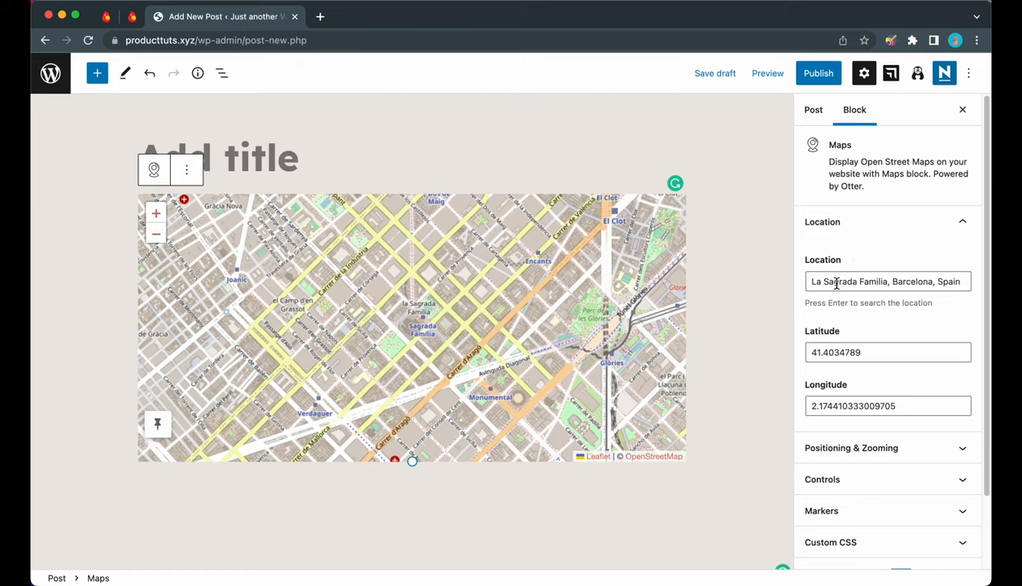
pyautogui.moveTo(855, 287)
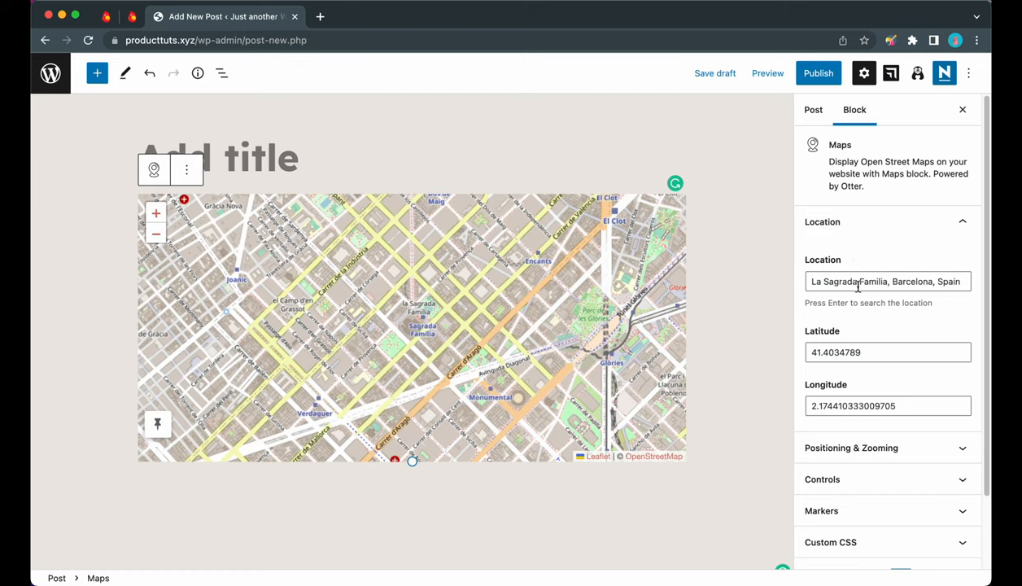
# Set the map location to London, United Kingdom, at latitude 51.4073219, longitude -0.1376474
pyautogui.tripleClick(889, 280)
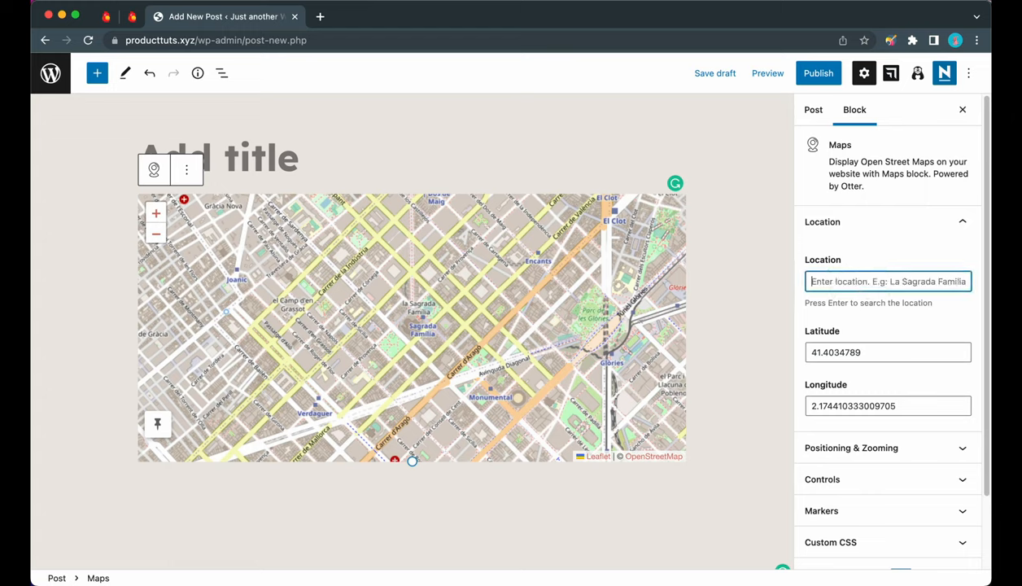
pyautogui.write('London United Kingdom')
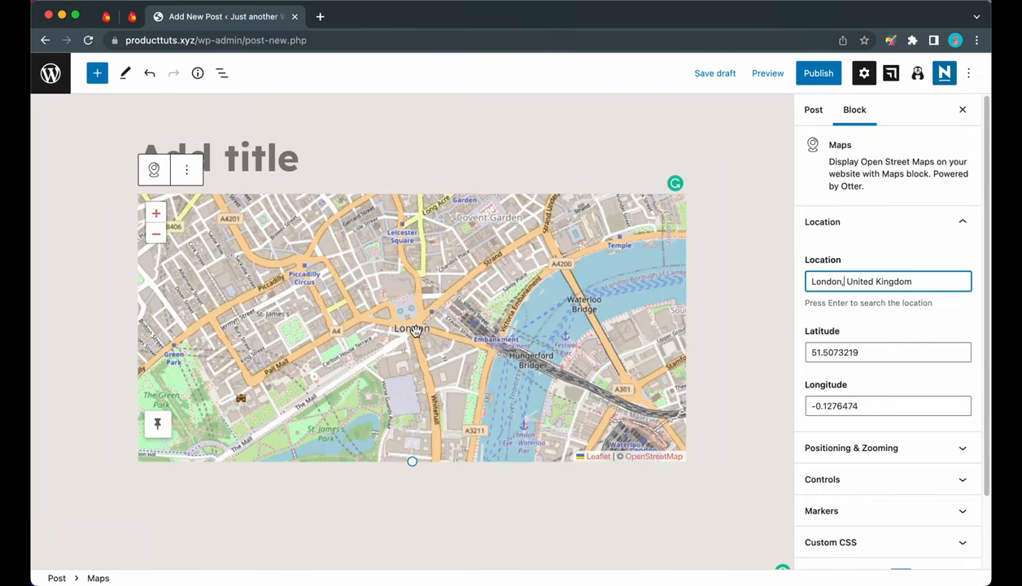
pyautogui.moveTo(765, 345)
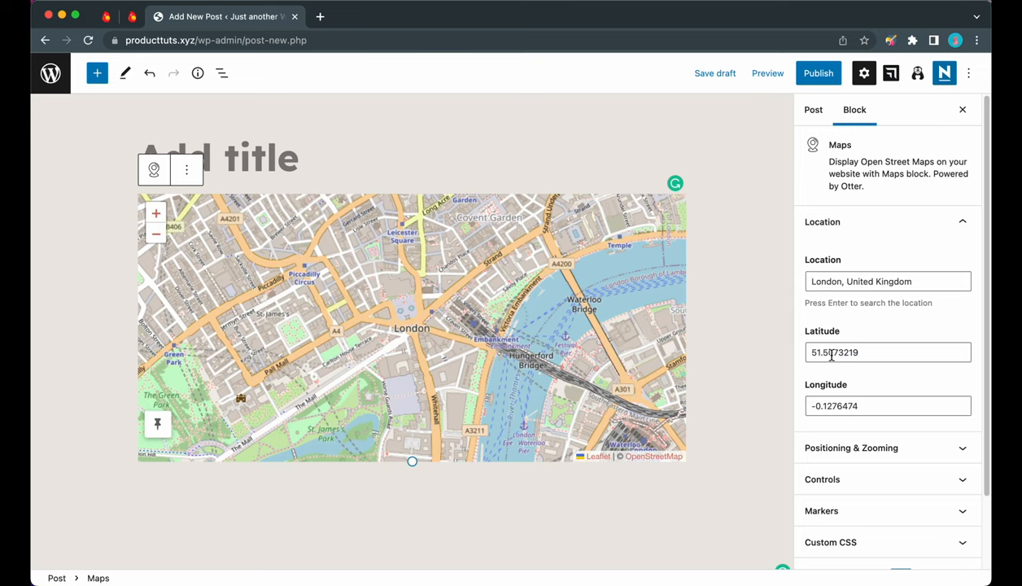
pyautogui.click(887, 351)
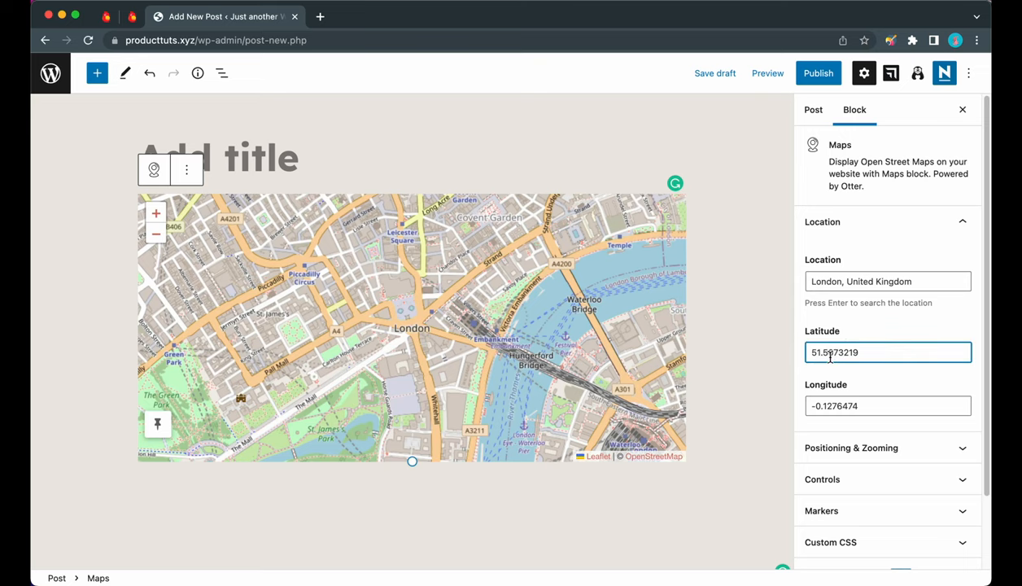
pyautogui.write('51.4073219')
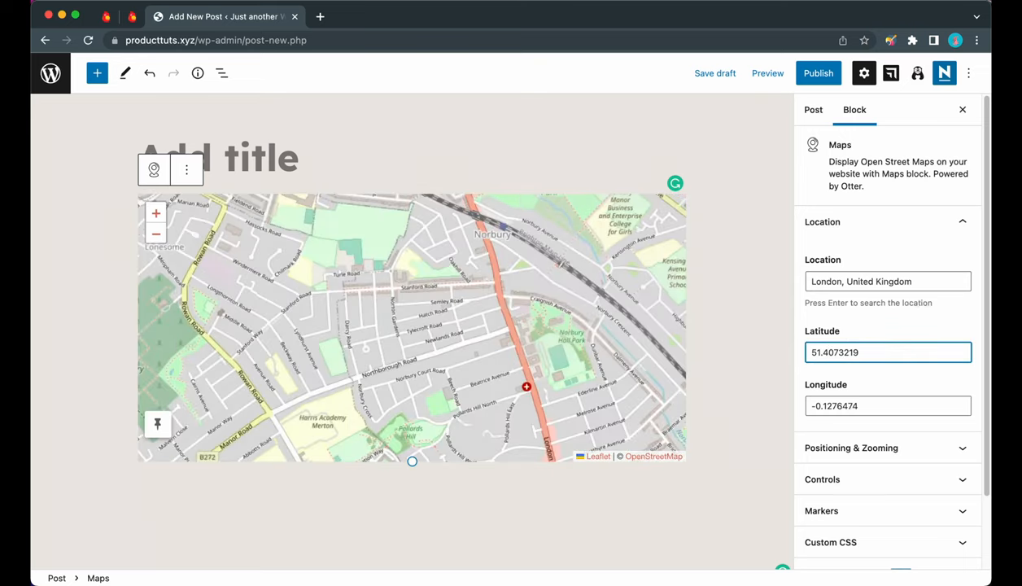
pyautogui.click(888, 405)
pyautogui.write('-0.1376474')
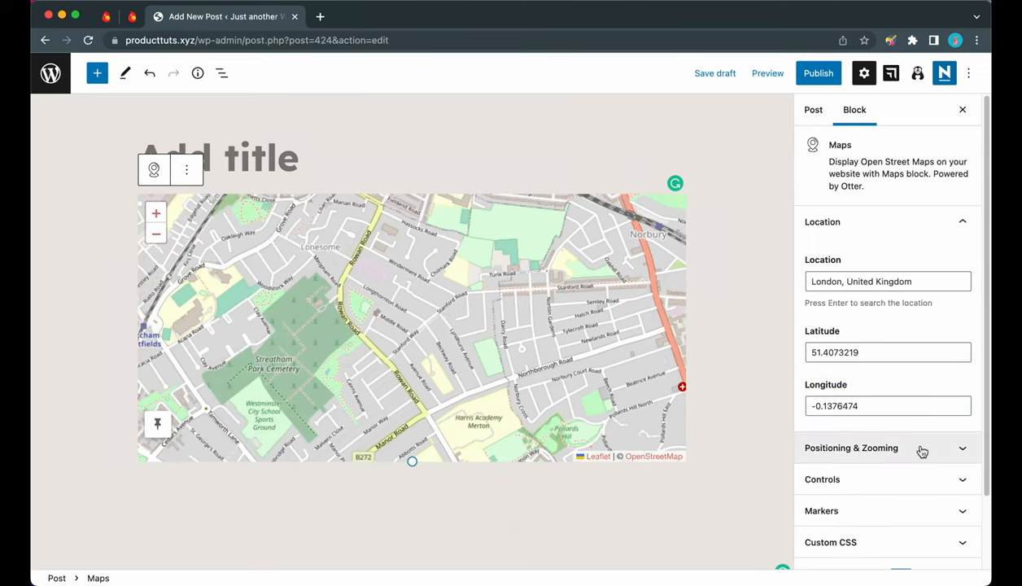
# Adjust the map zoom to level 12 over south London and restore its taller height
pyautogui.click(851, 448)
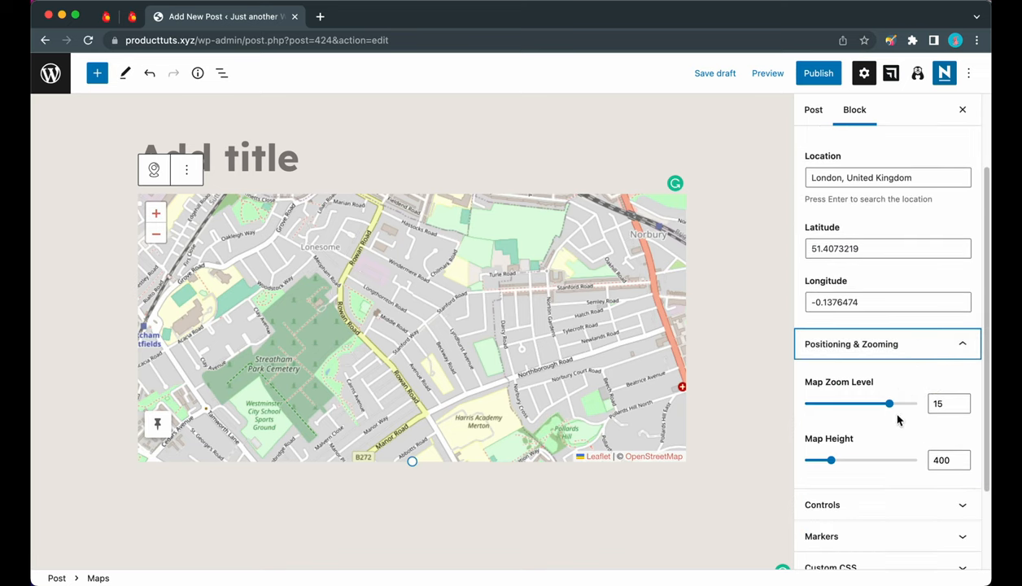
pyautogui.moveTo(889, 403); pyautogui.dragTo(855, 404)
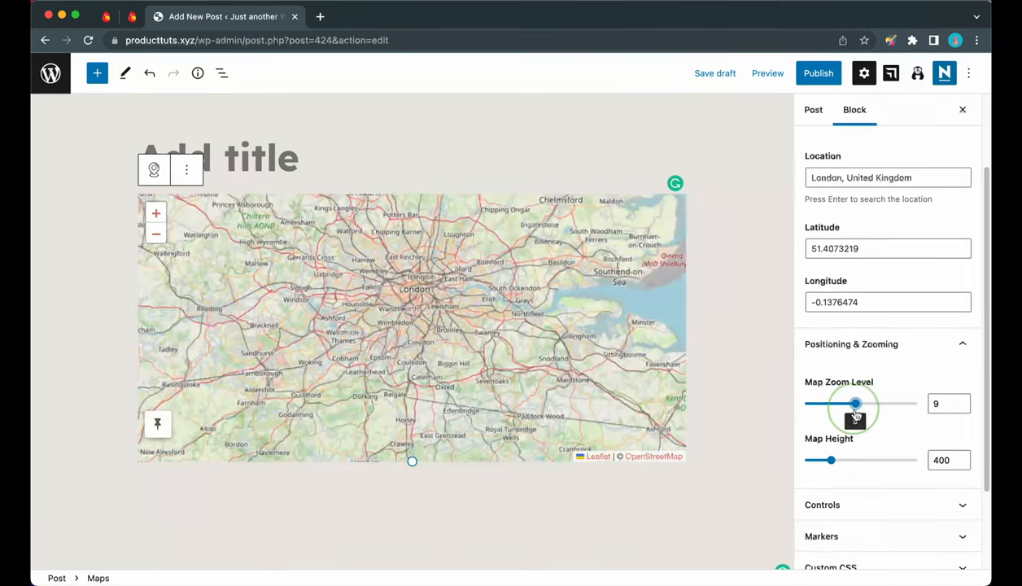
pyautogui.moveTo(856, 403); pyautogui.dragTo(877, 404)
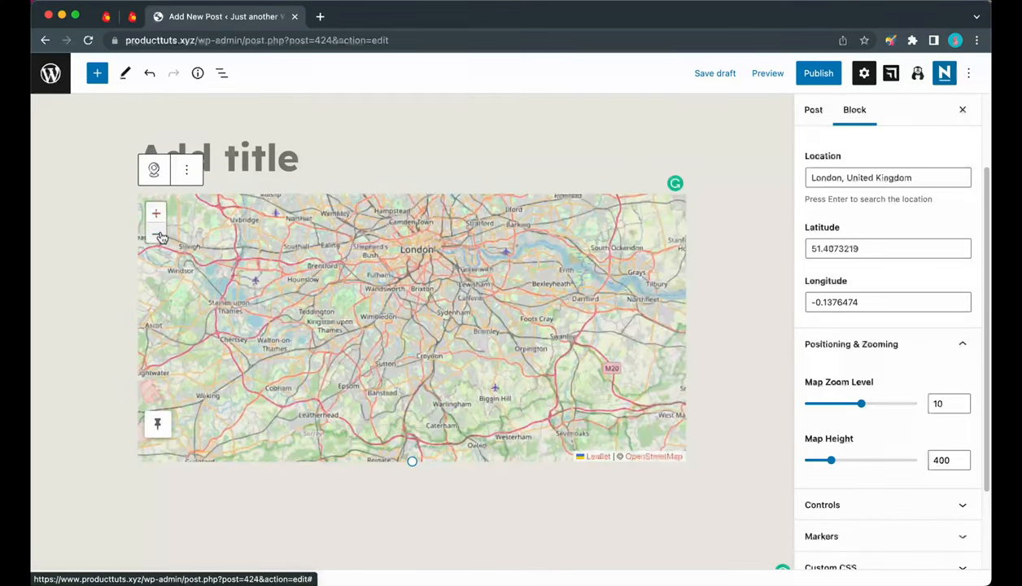
pyautogui.click(156, 215)
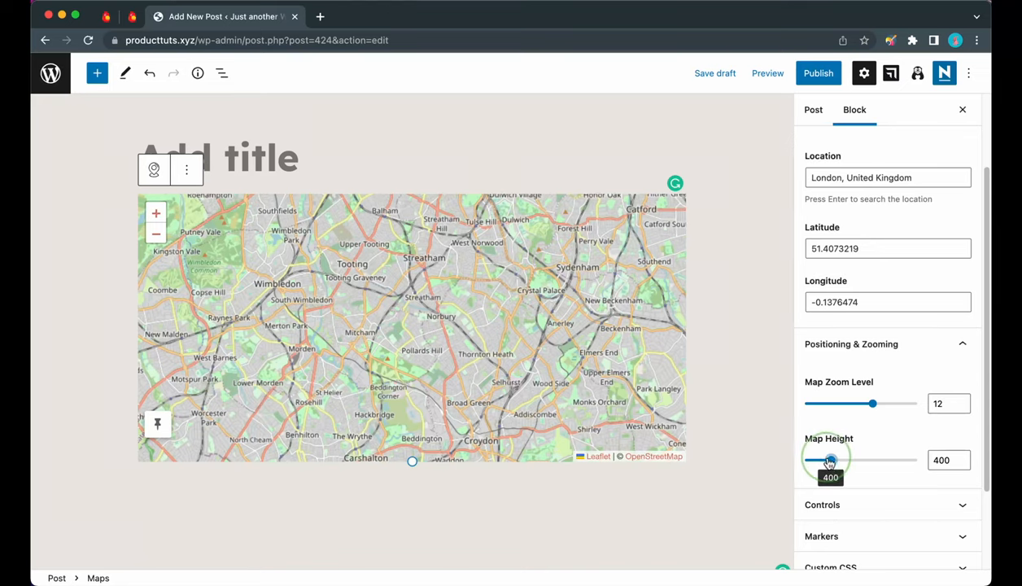
pyautogui.moveTo(830, 459); pyautogui.dragTo(810, 459)
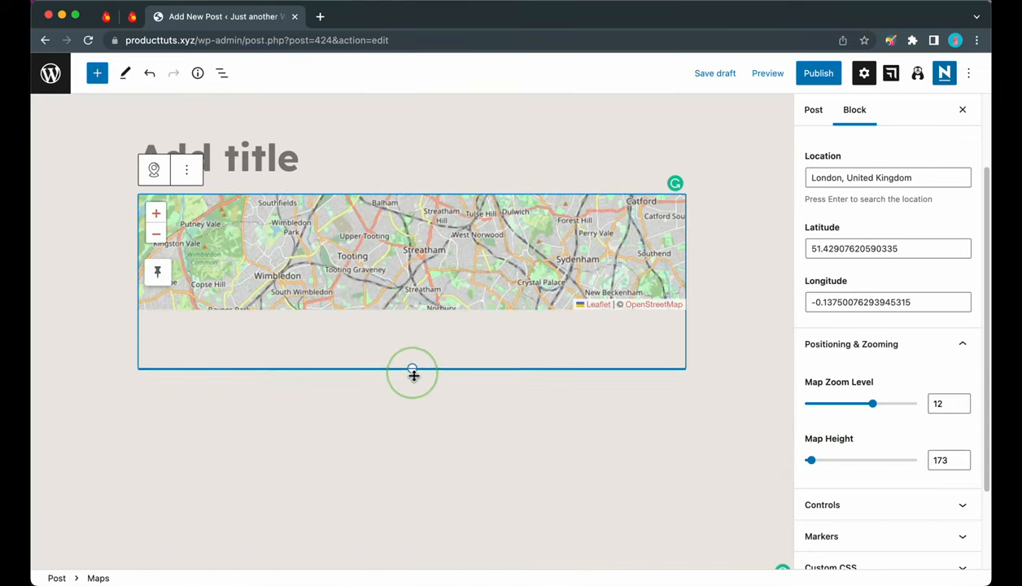
pyautogui.moveTo(414, 371); pyautogui.dragTo(413, 495)
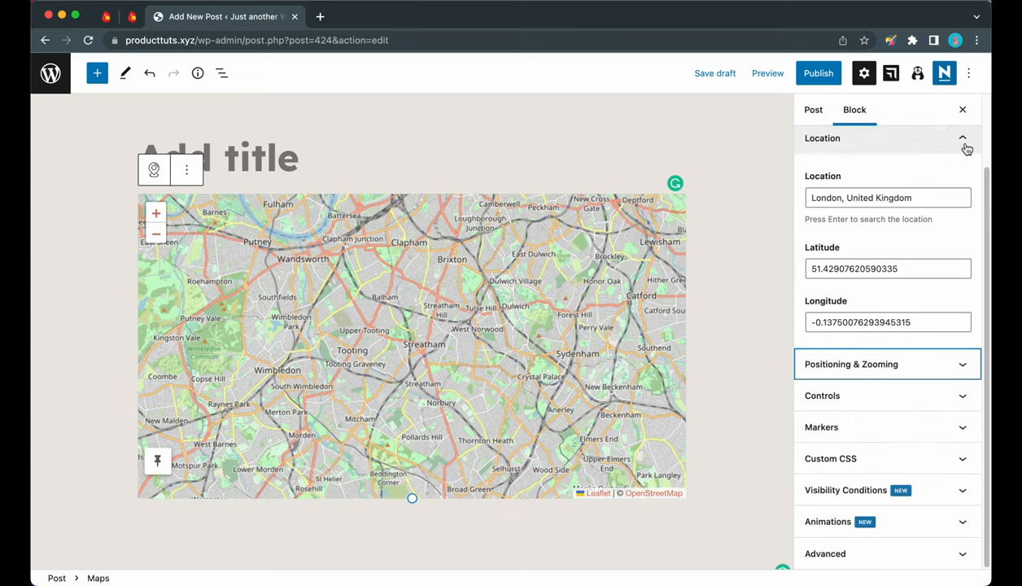
# In Controls, switch off the Draggable Map and Zoom Control toggles
pyautogui.click(964, 137)
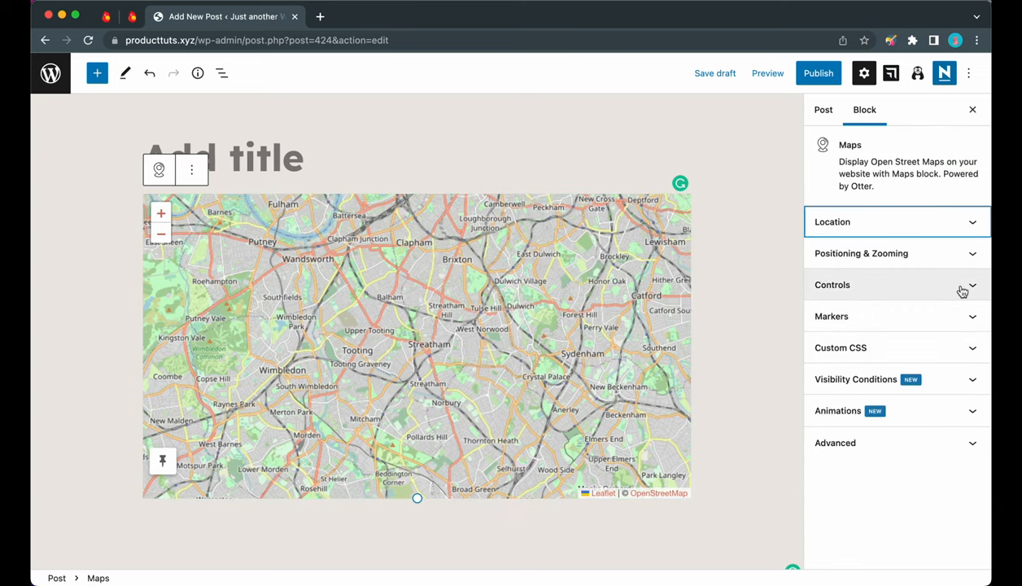
pyautogui.click(832, 284)
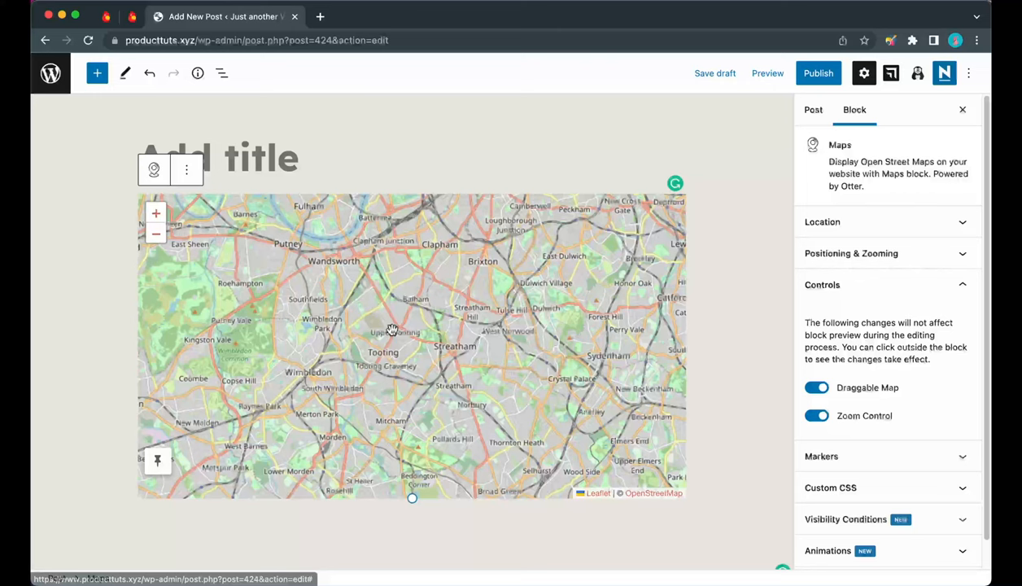
pyautogui.click(817, 388)
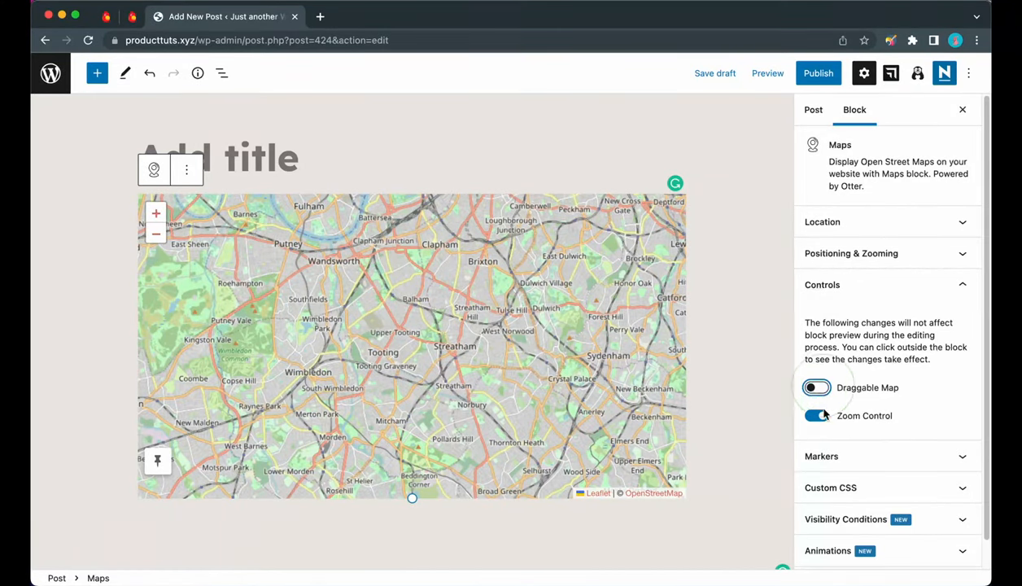
pyautogui.click(817, 388)
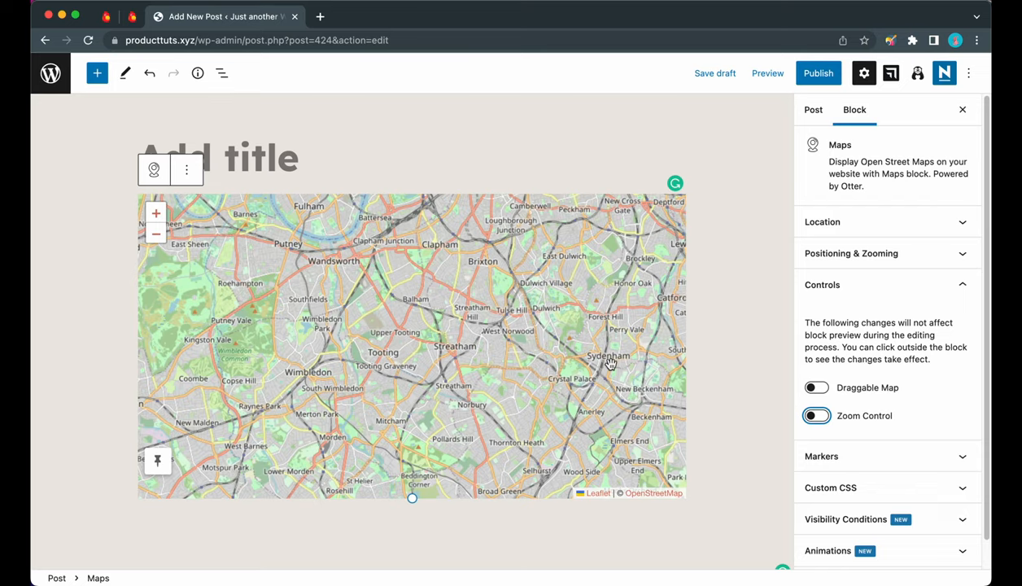
pyautogui.click(817, 415)
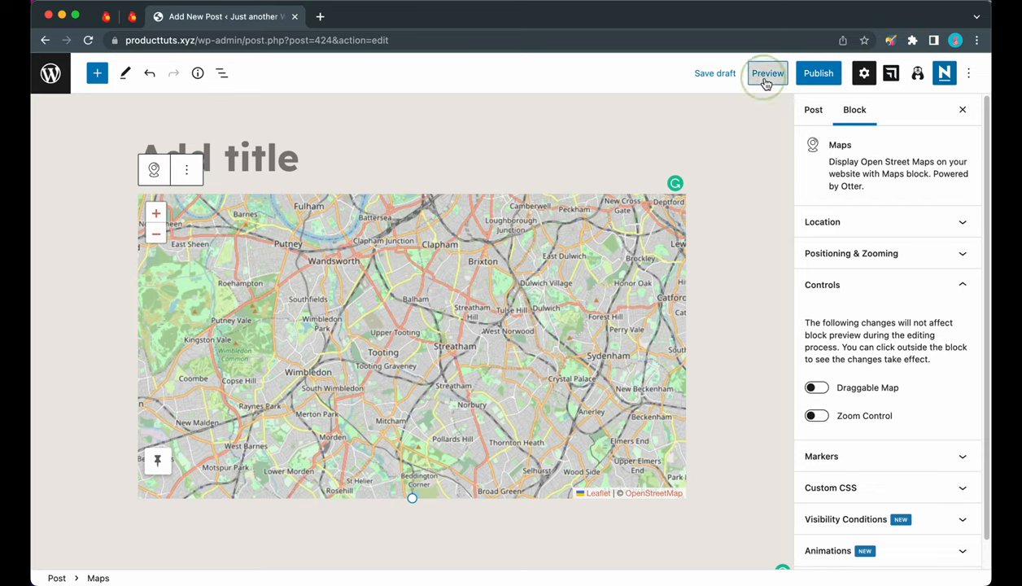
# Preview the post in a new tab and check the map has no zoom buttons
pyautogui.click(767, 74)
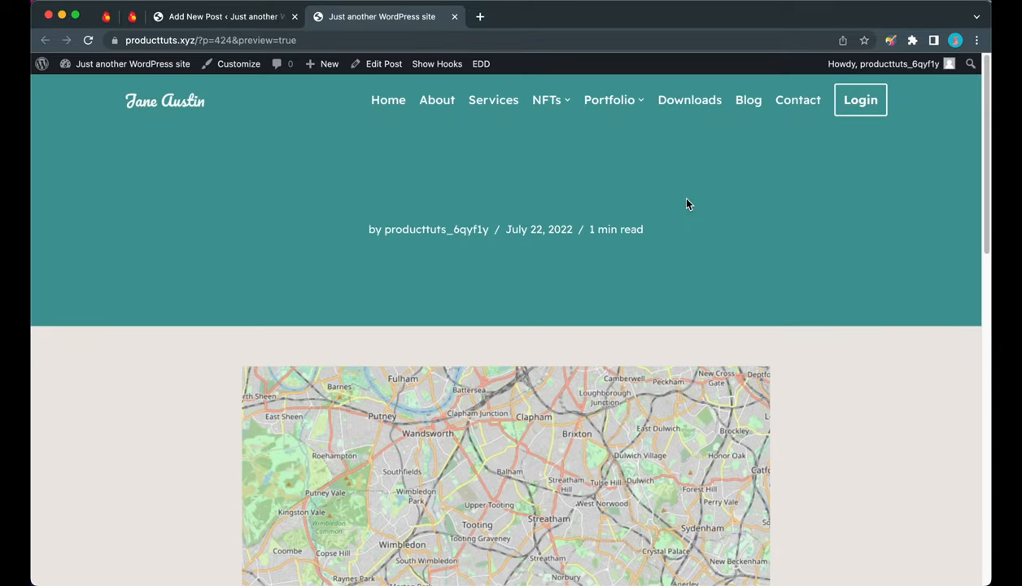
pyautogui.scroll(-3)
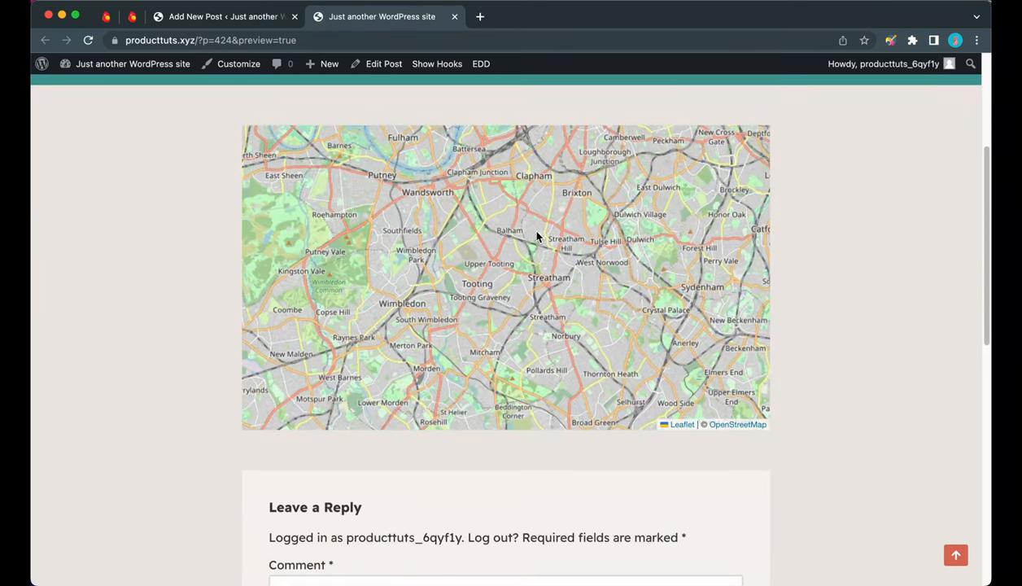
pyautogui.moveTo(552, 267)
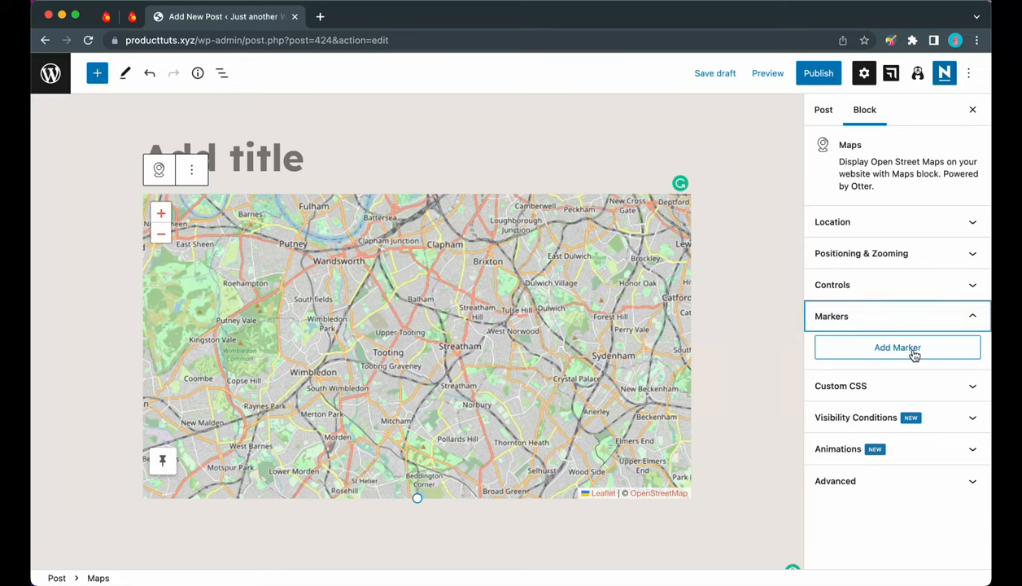
# Add a marker titled Corporate Office with the description Our headquarters
pyautogui.click(898, 348)
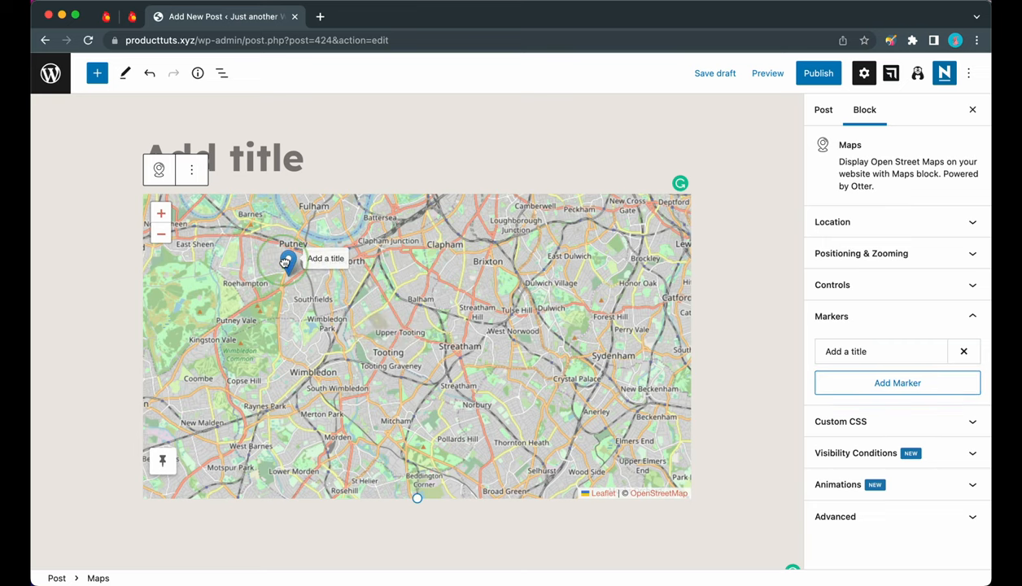
pyautogui.click(883, 352)
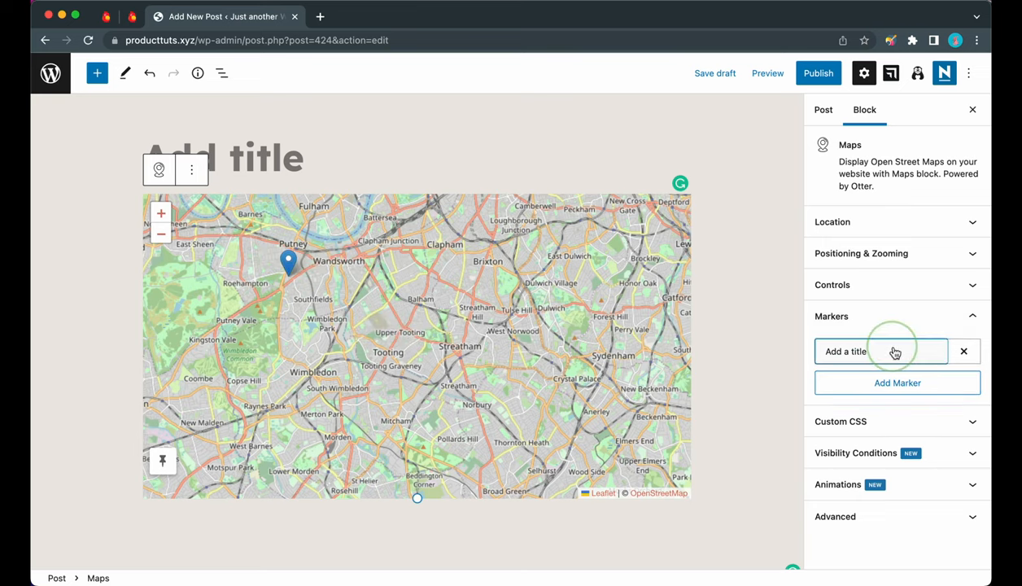
pyautogui.click(882, 351)
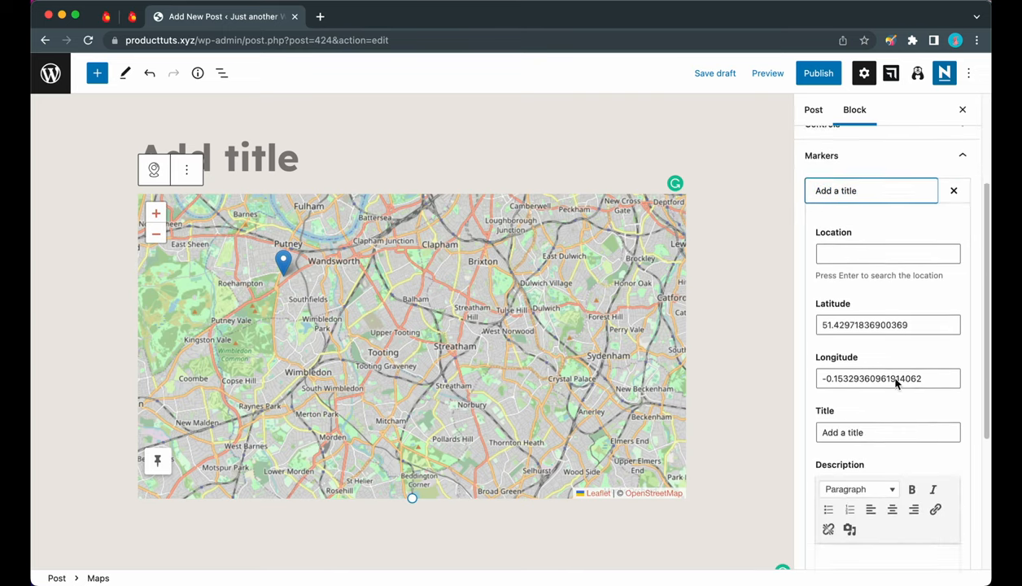
pyautogui.scroll(-3)
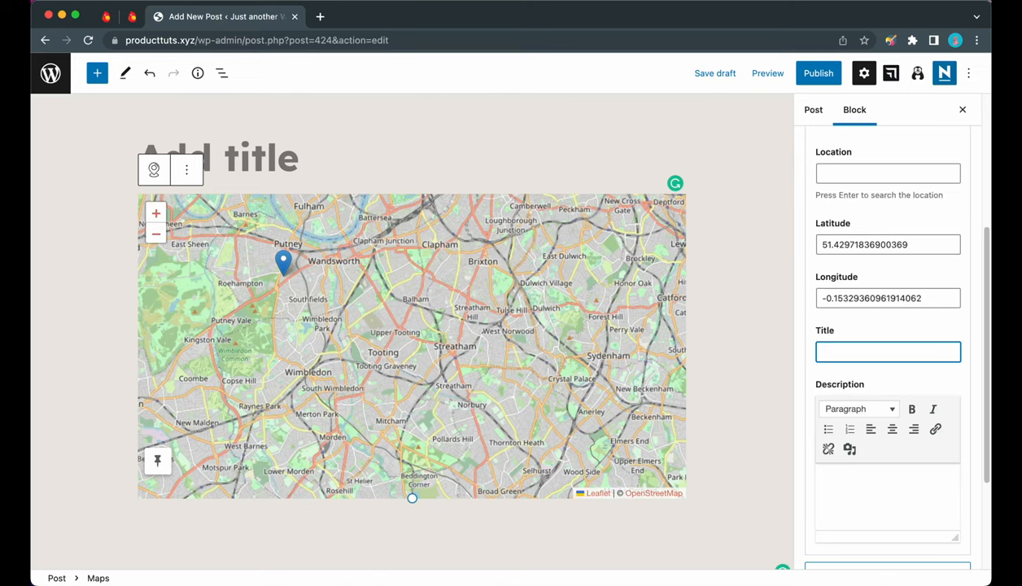
pyautogui.write('Corporate')
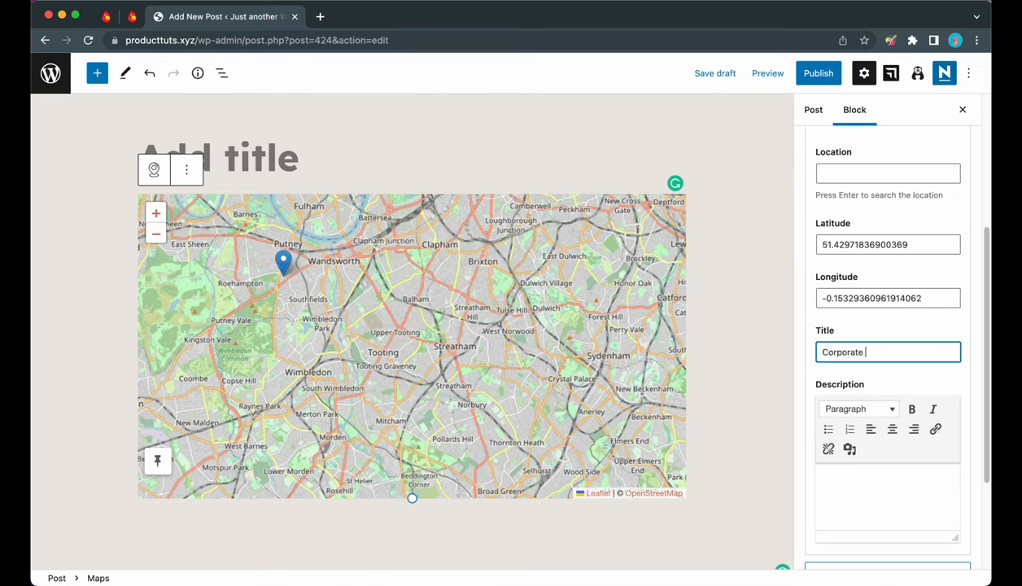
pyautogui.write('Office')
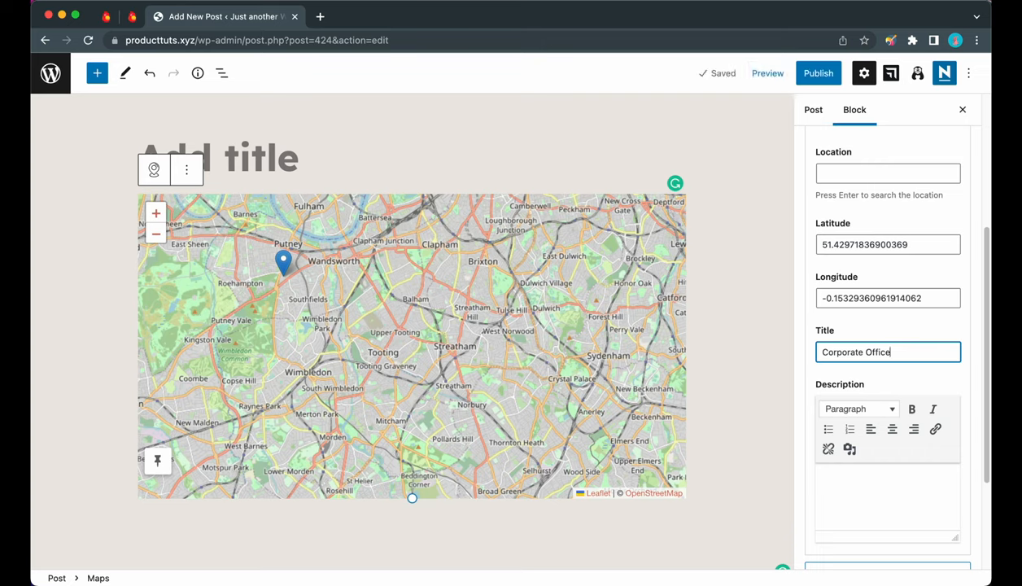
pyautogui.write('O')
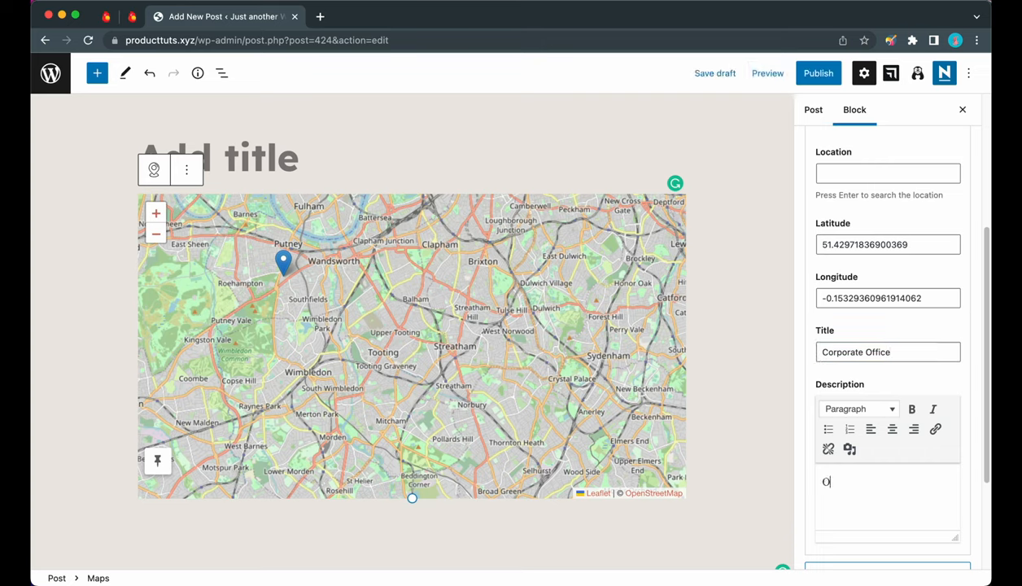
pyautogui.write('ur headquarters')
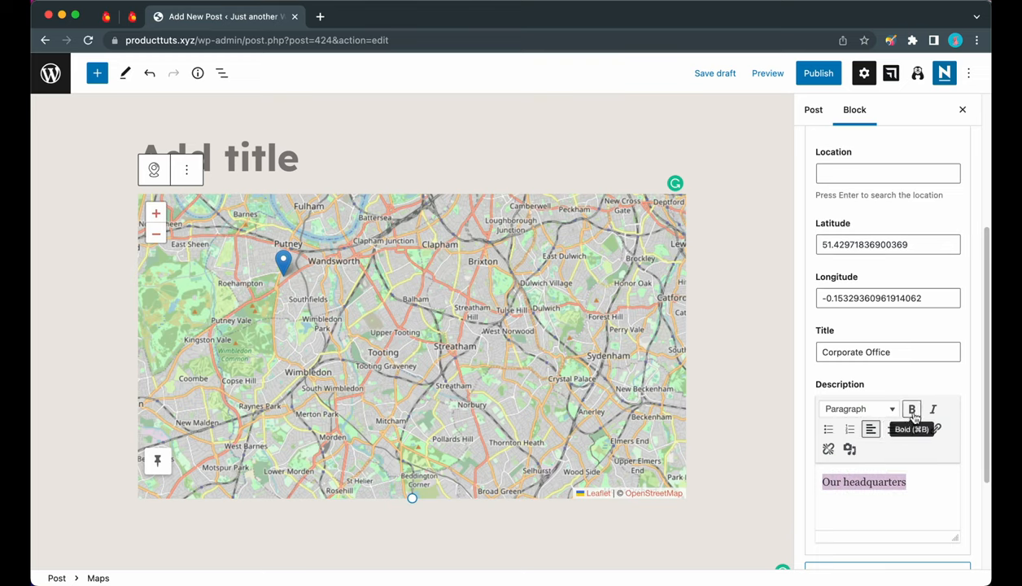
# Make the Our headquarters description bold and centre-aligned
pyautogui.click(911, 408)
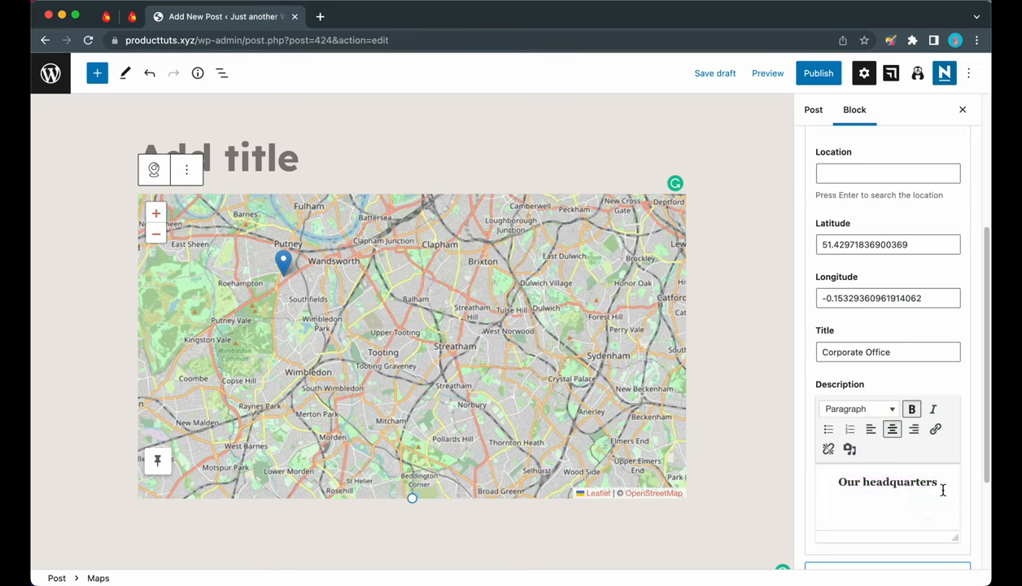
pyautogui.click(283, 262)
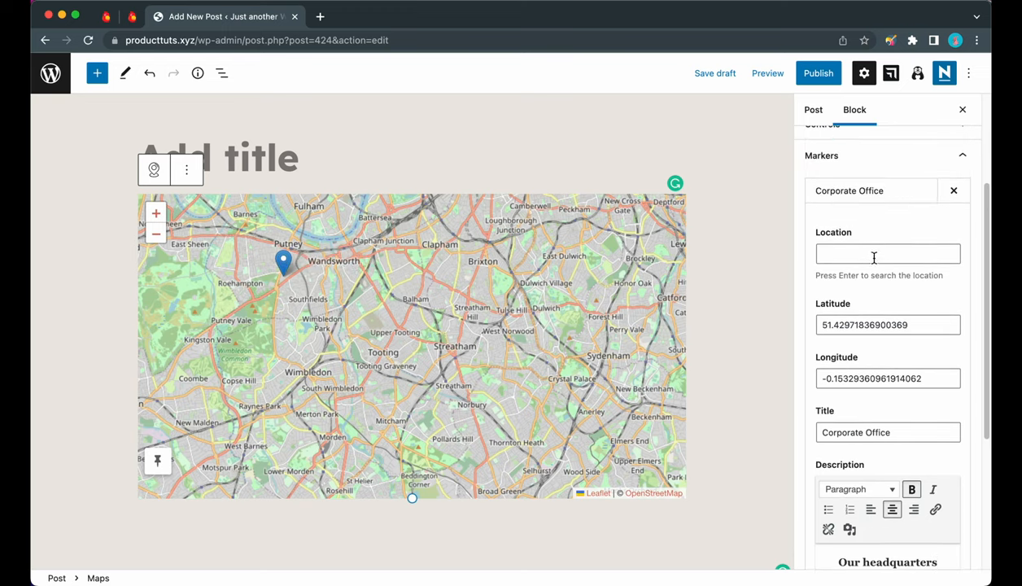
# Set the marker location to Liverpool and zoom the map in on it
pyautogui.click(889, 254)
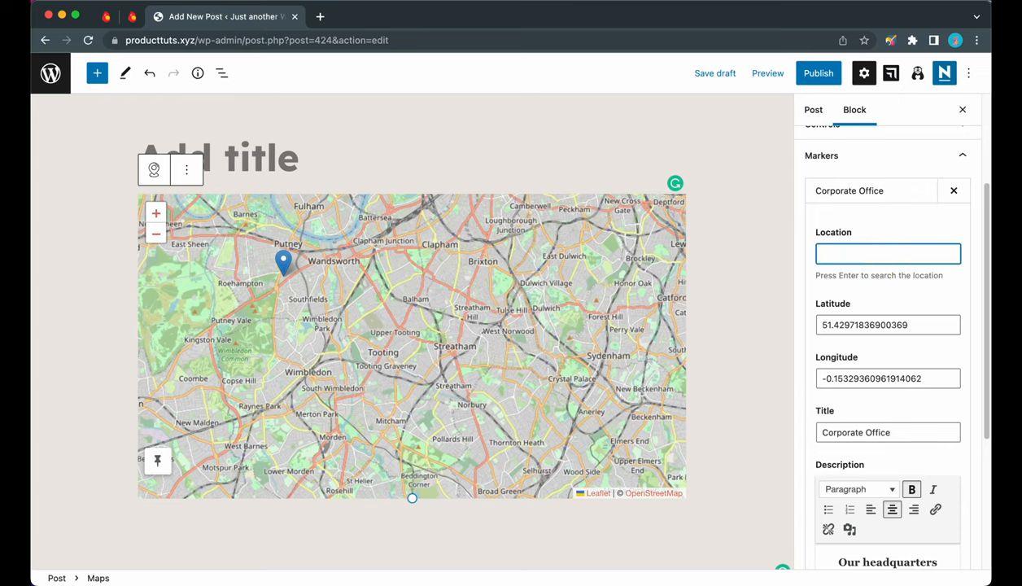
pyautogui.write('Liverpool')
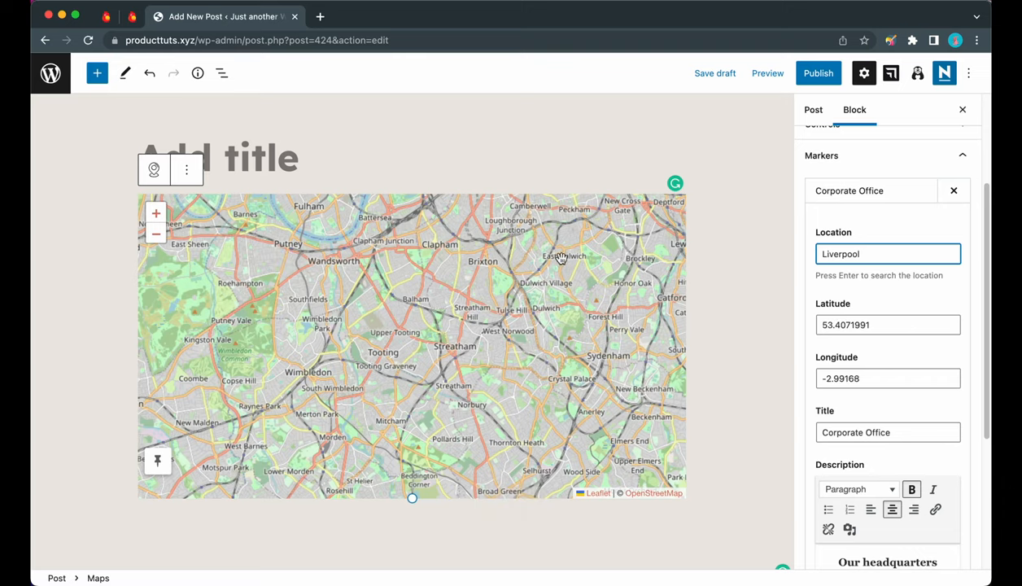
pyautogui.click(156, 234)
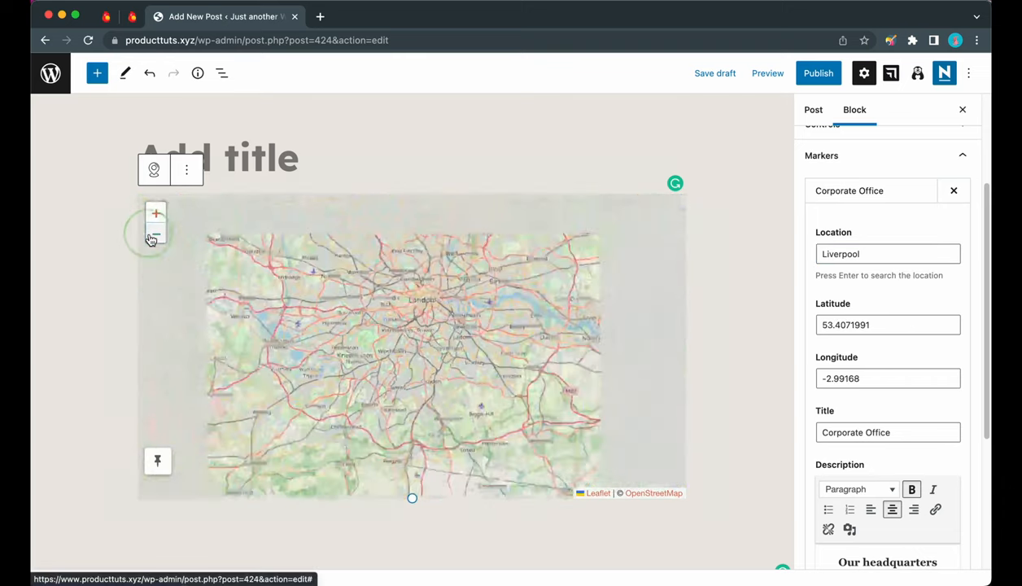
pyautogui.click(156, 235)
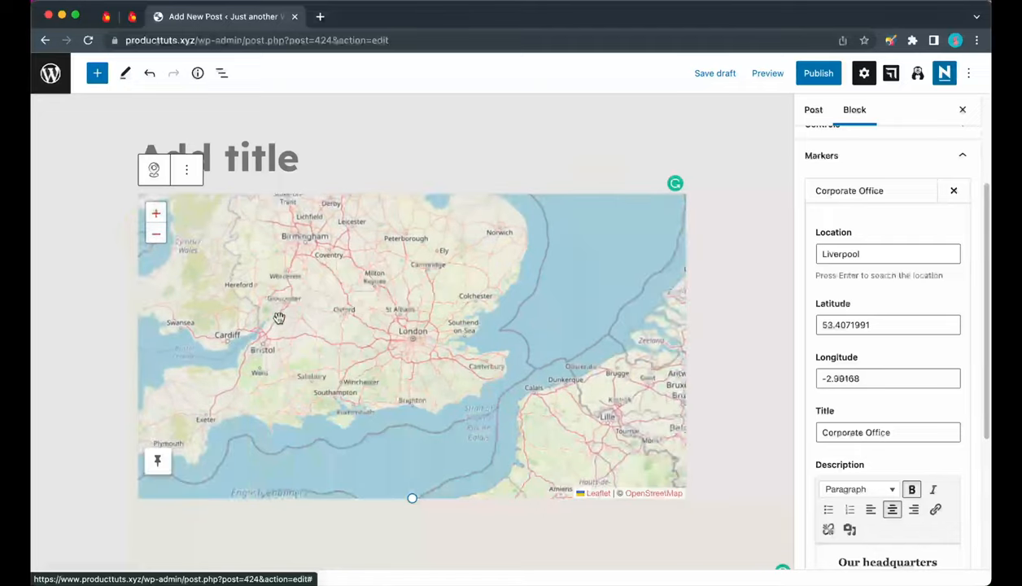
pyautogui.click(156, 215)
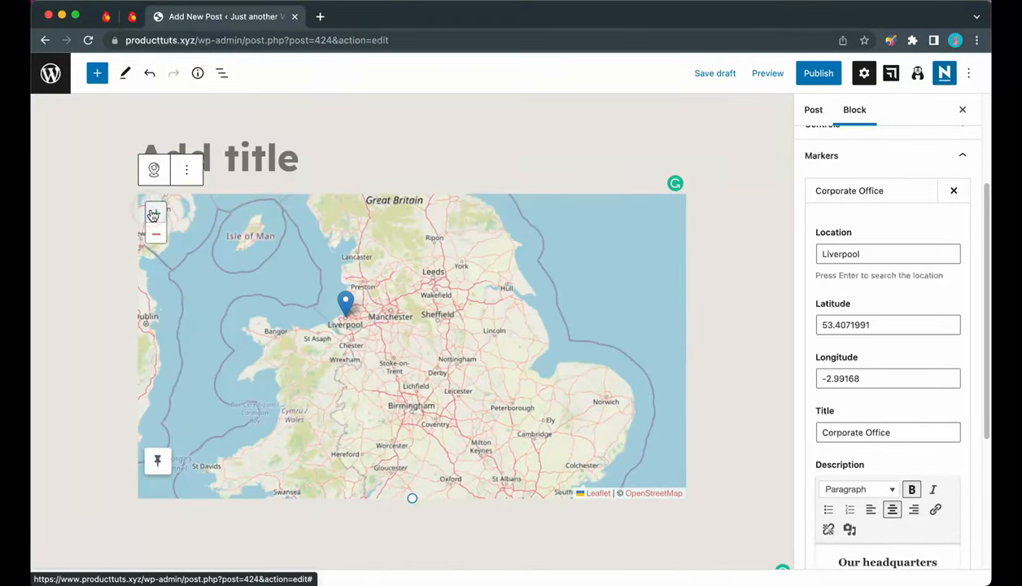
pyautogui.click(156, 218)
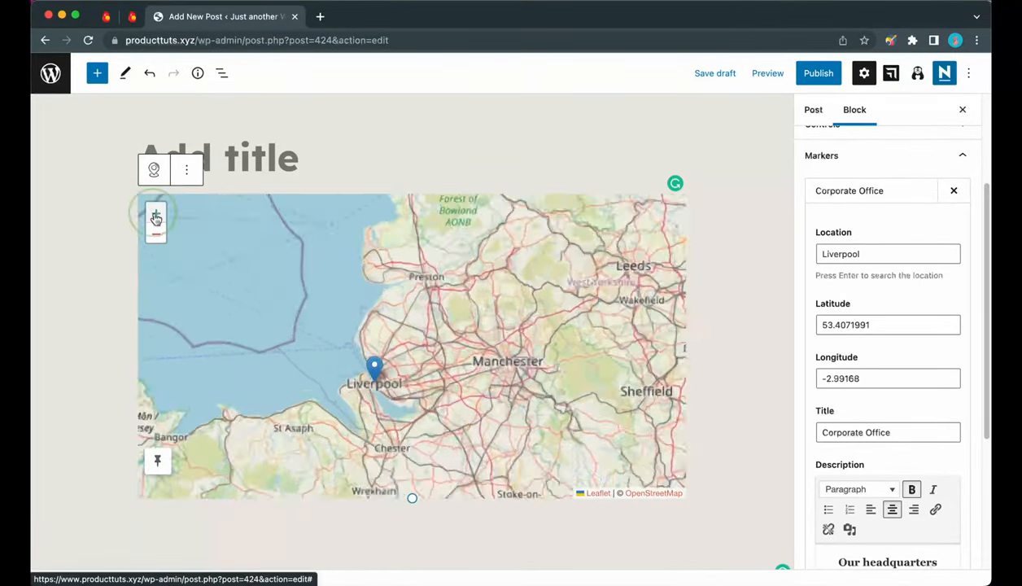
pyautogui.click(156, 215)
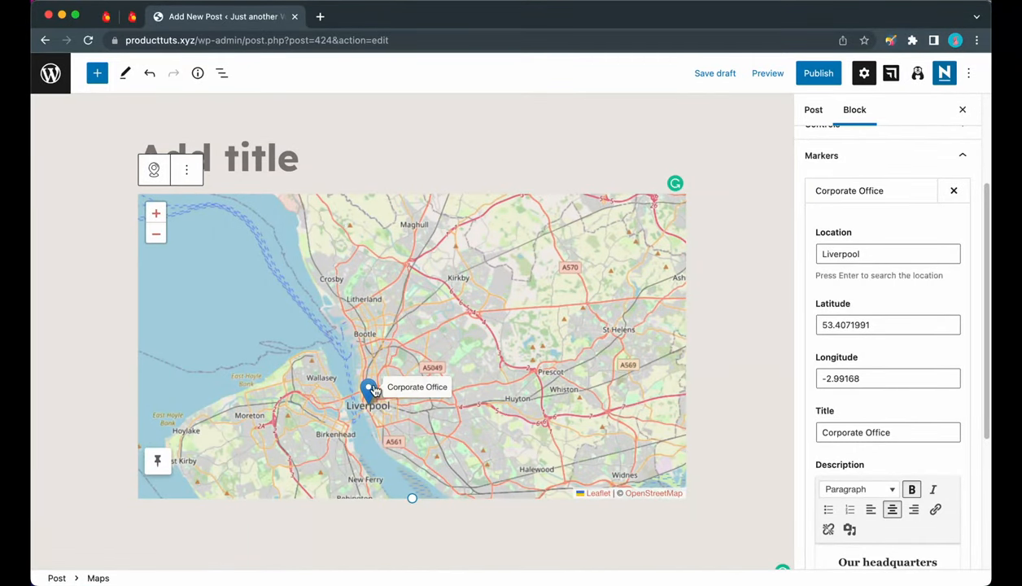
# Preview the Corporate Office marker's popup on the Liverpool map
pyautogui.click(370, 389)
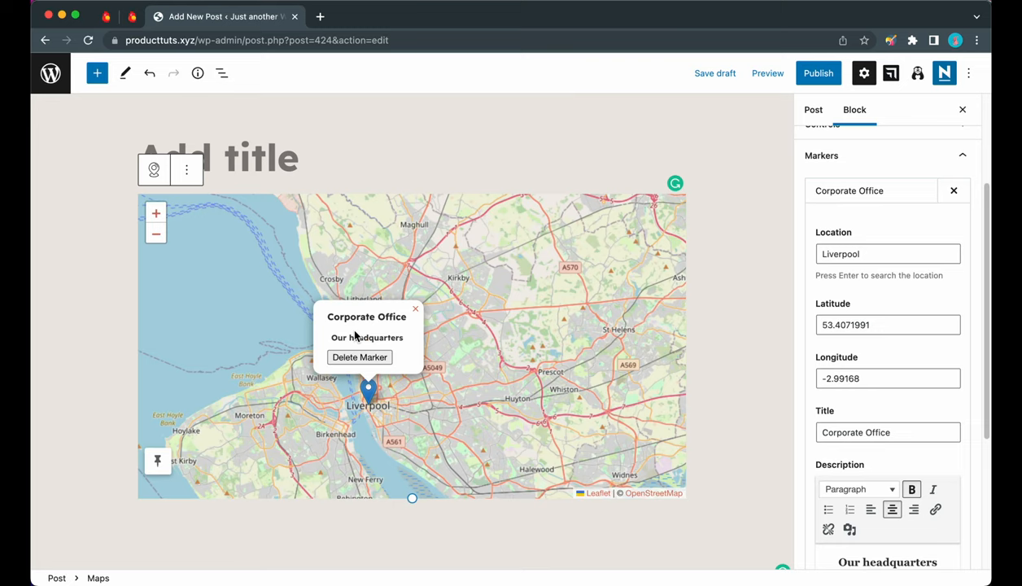
pyautogui.moveTo(360, 358)
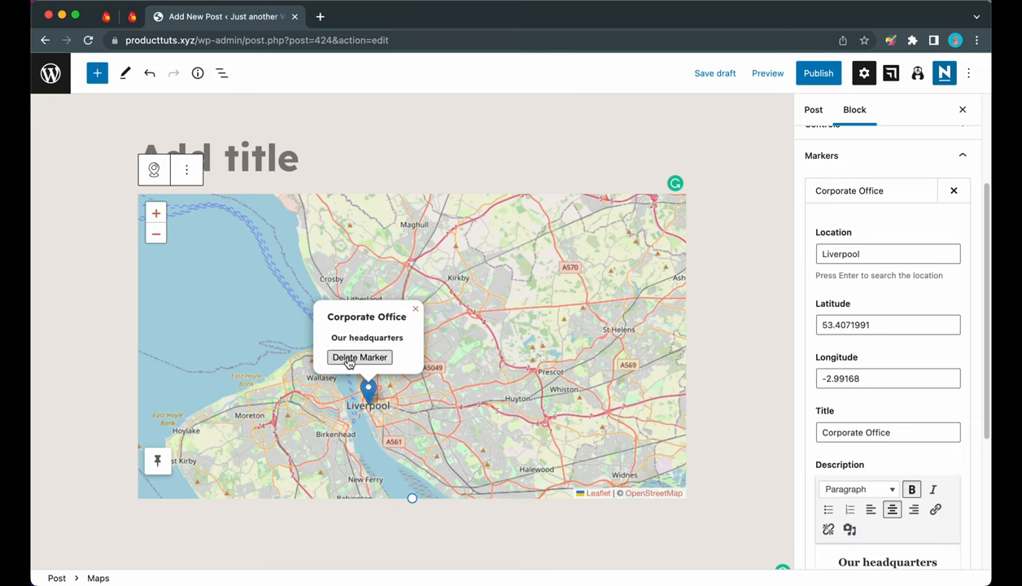
pyautogui.click(415, 309)
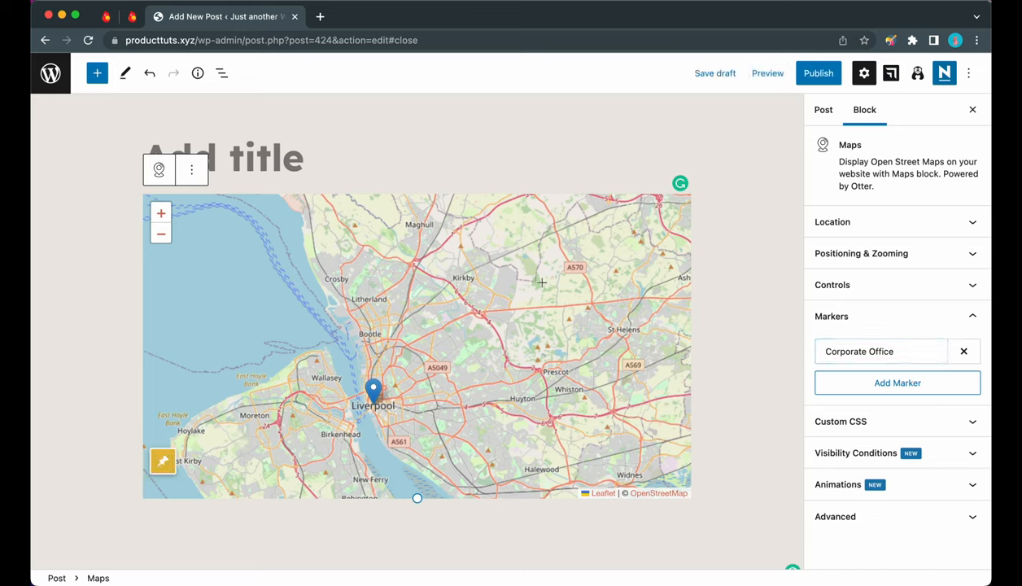
# Add a second marker titled Flagship Store with the description Only high-end products
pyautogui.click(897, 383)
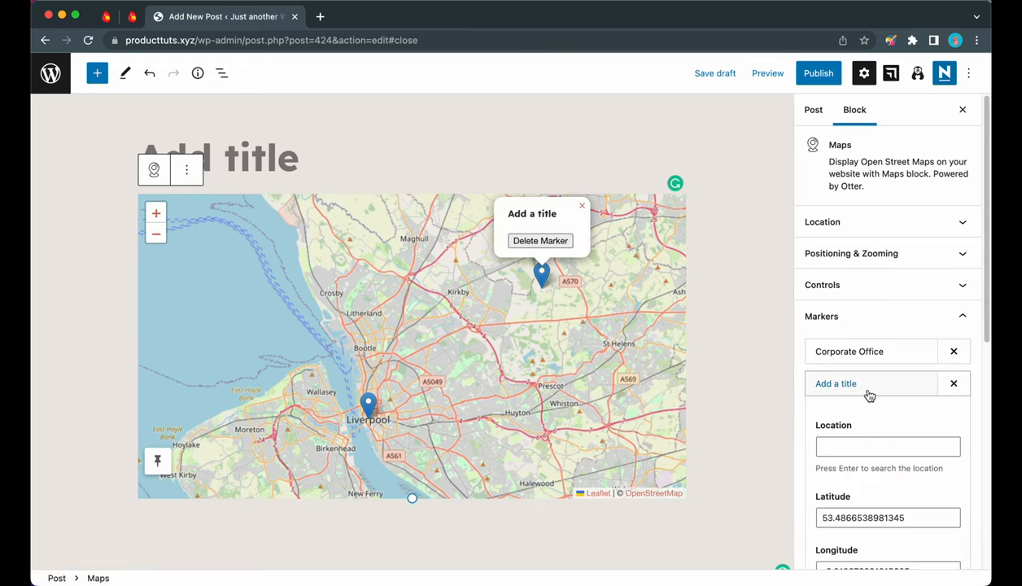
pyautogui.scroll(-3)
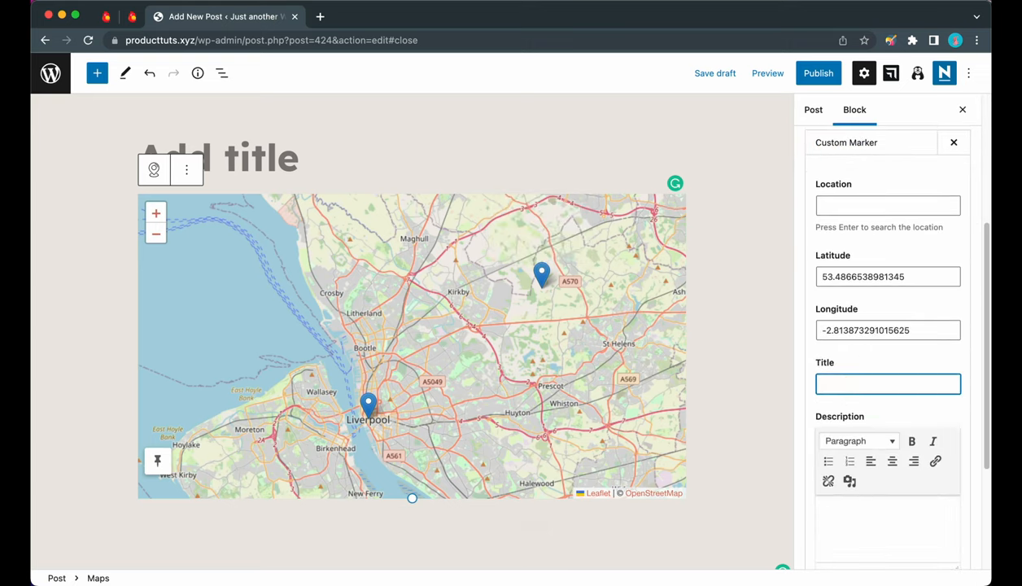
pyautogui.write('Flagship Store')
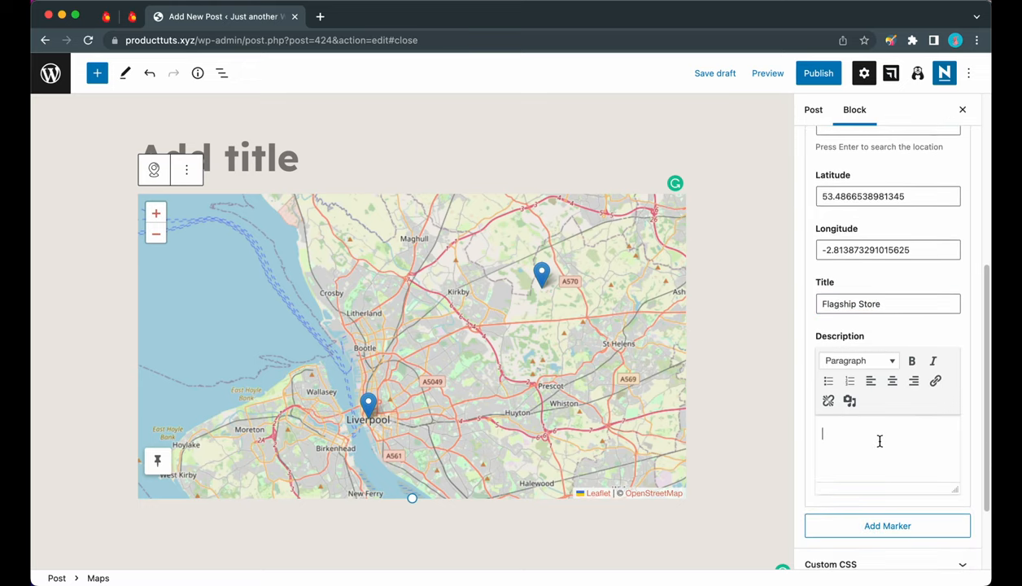
pyautogui.write('Only high-end products')
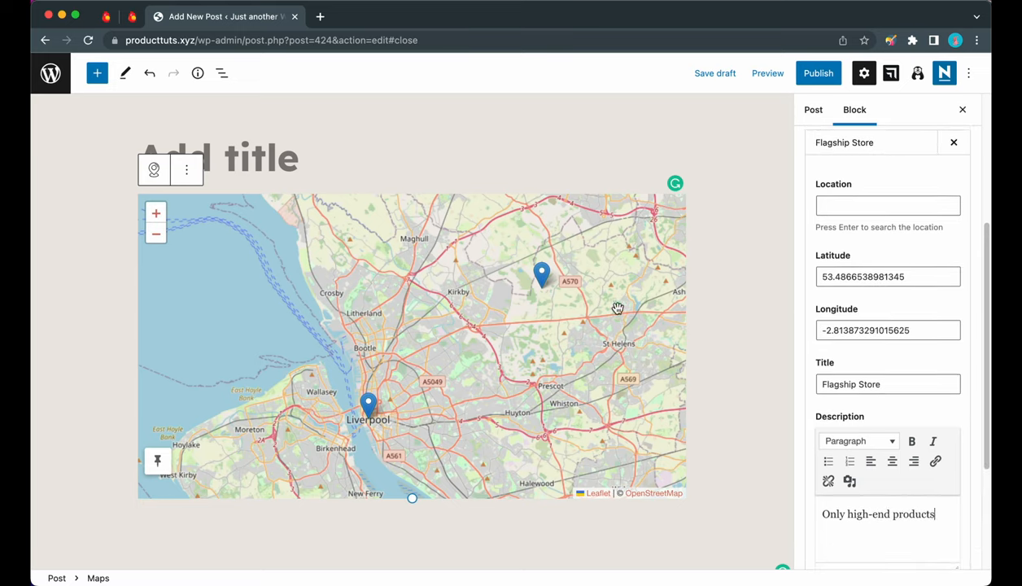
# Drag the Flagship Store pin north-east of Liverpool beside the A570 and preview its popup
pyautogui.moveTo(540, 275); pyautogui.dragTo(563, 267)
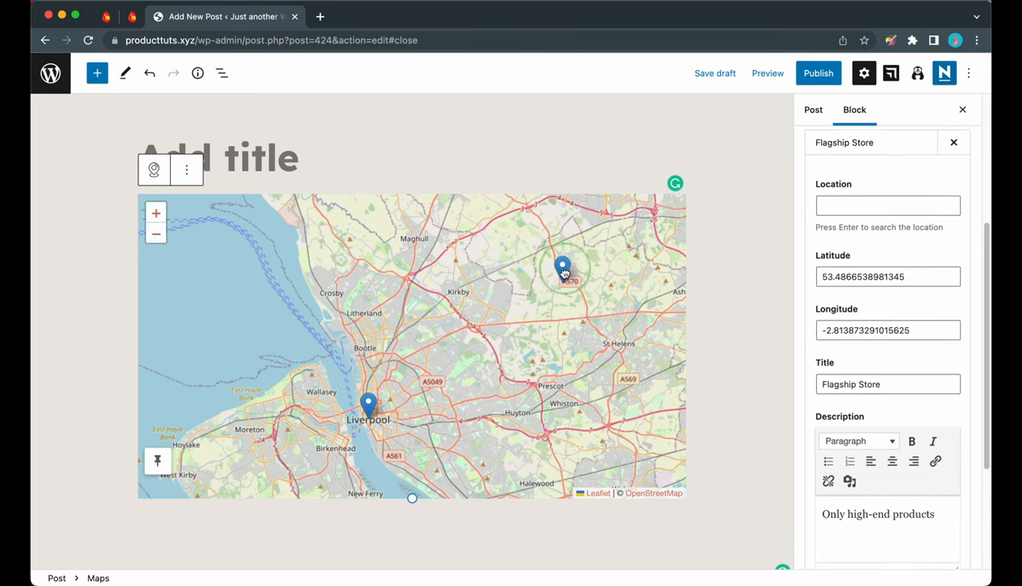
pyautogui.moveTo(563, 269); pyautogui.dragTo(547, 285)
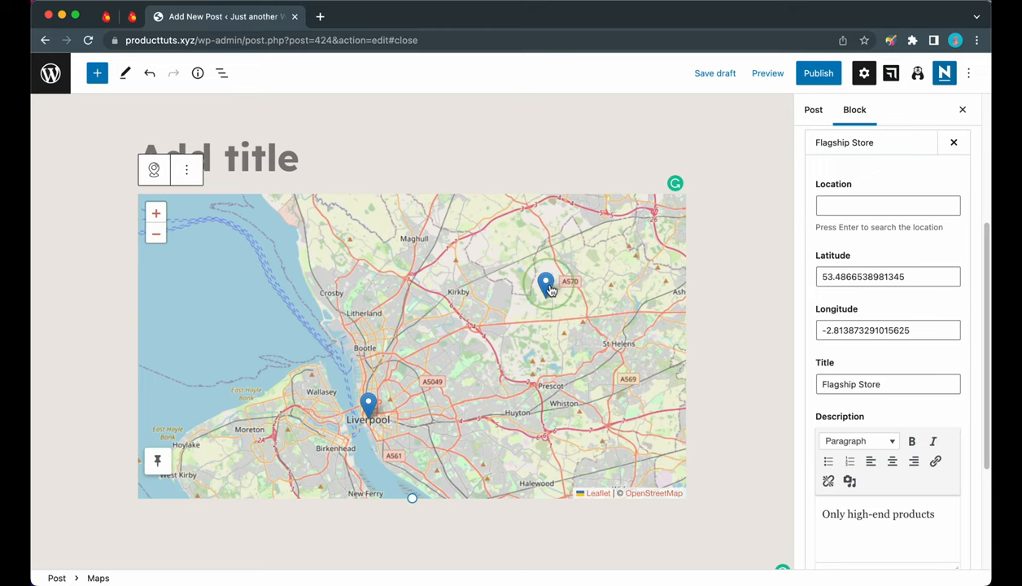
pyautogui.click(547, 285)
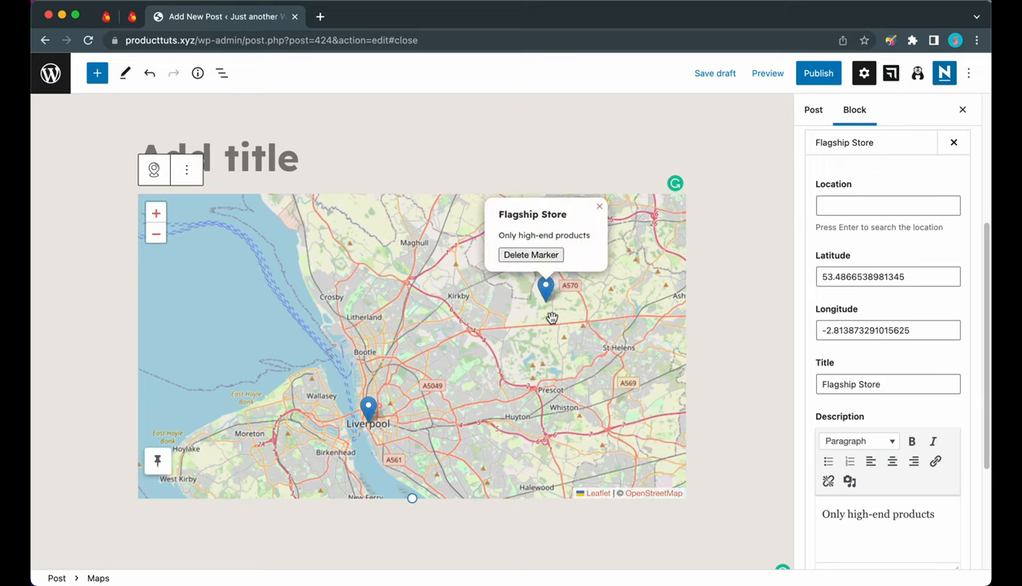
pyautogui.click(599, 205)
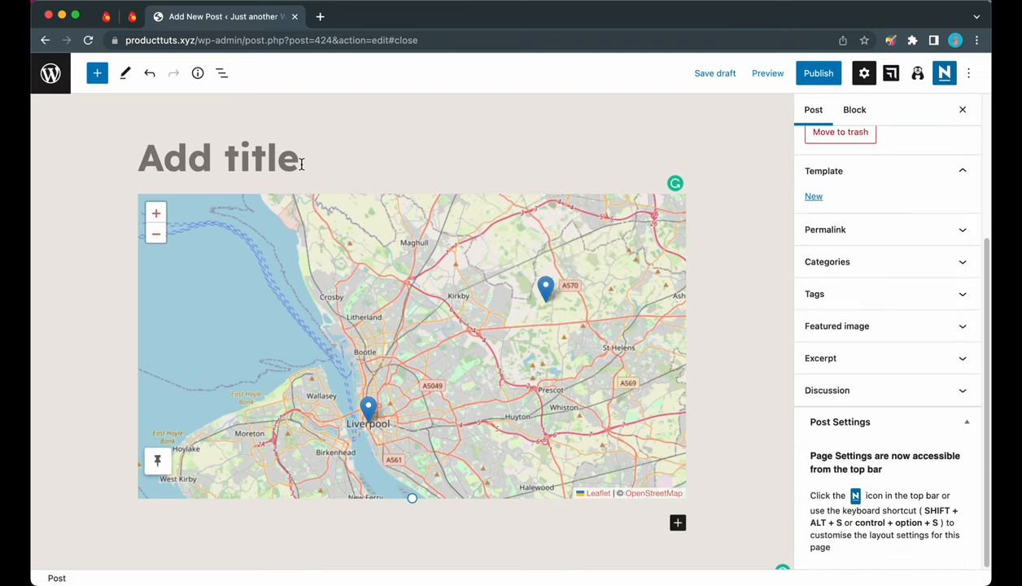
# Title the post Map Test and publish it
pyautogui.write('Map t')
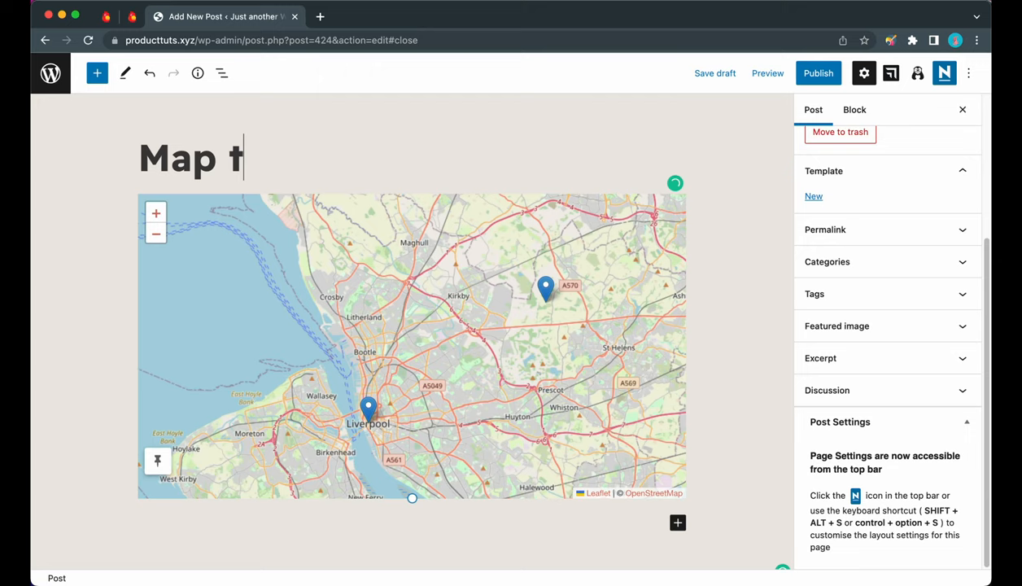
pyautogui.write('est')
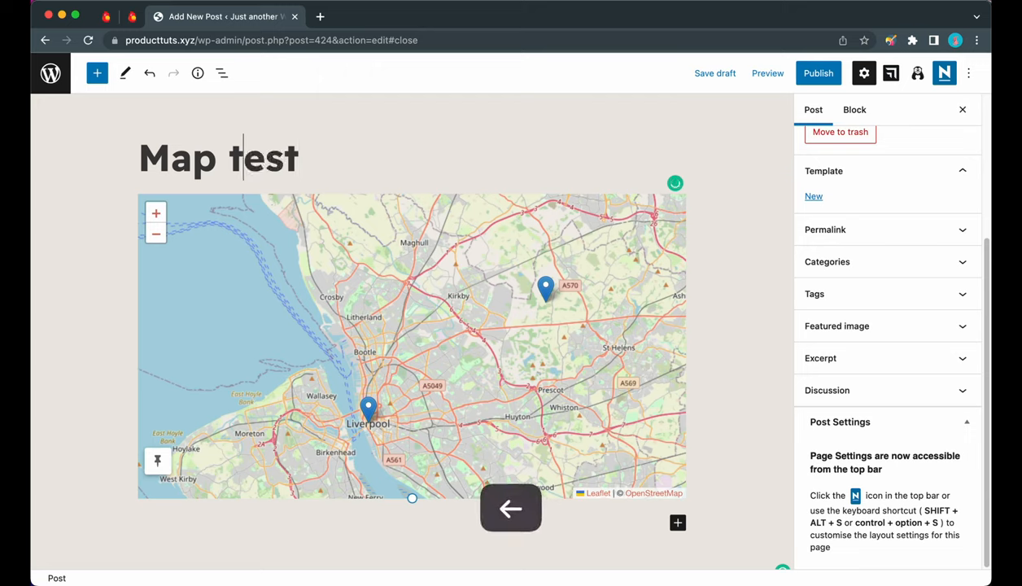
pyautogui.write('Test')
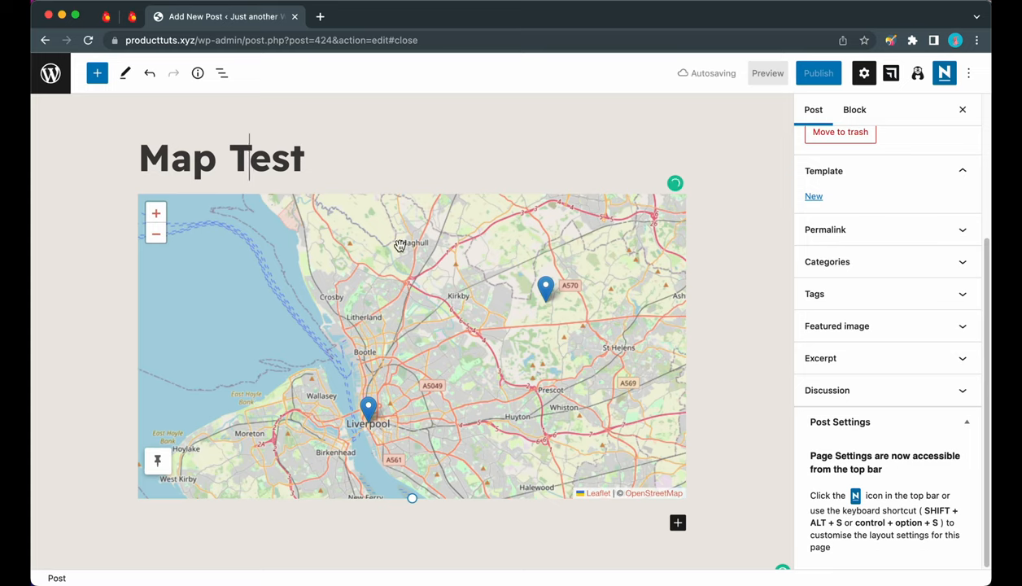
pyautogui.click(817, 71)
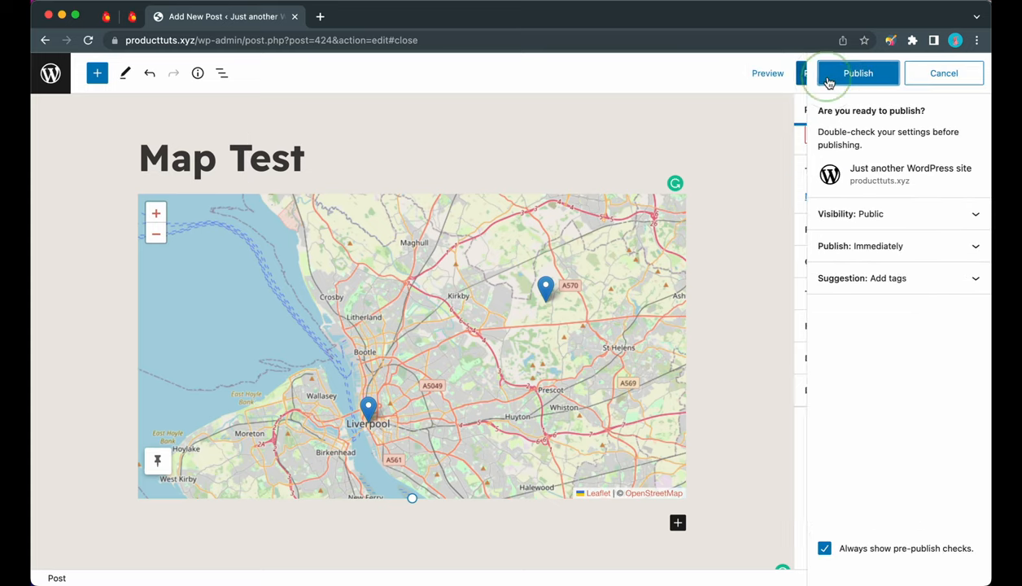
pyautogui.click(858, 73)
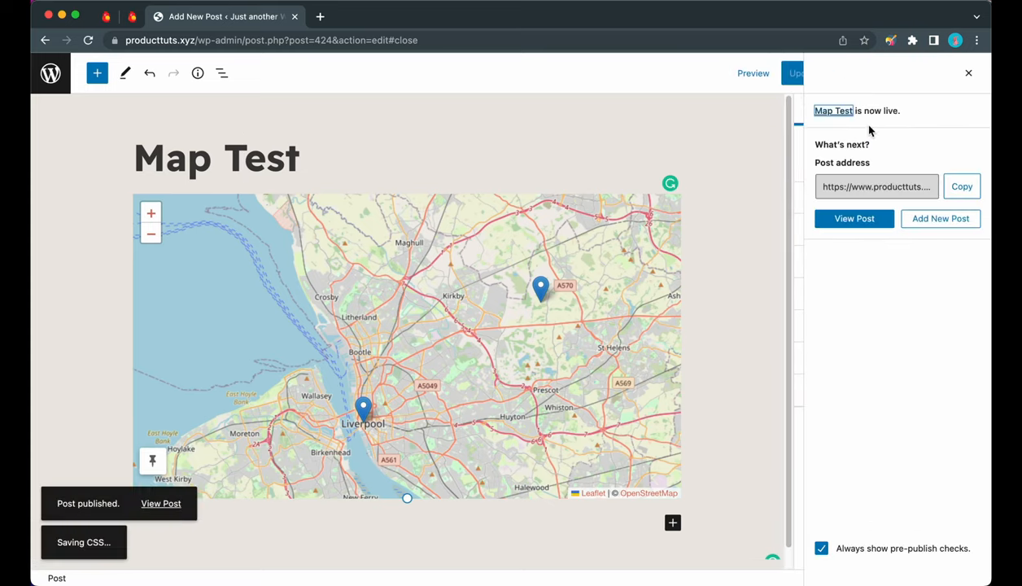
pyautogui.click(853, 218)
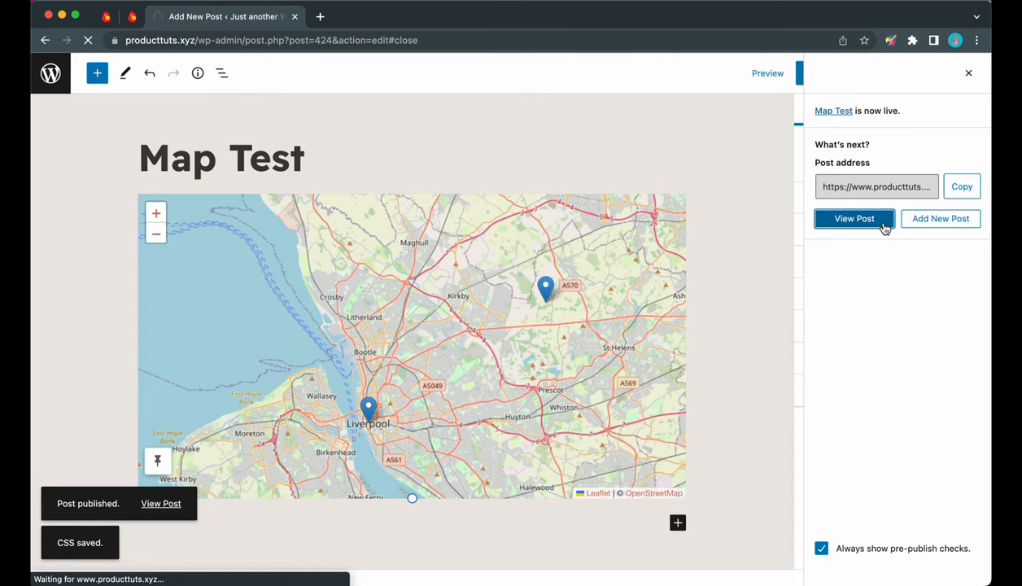
# View the live post and reveal the Corporate Office and Flagship Store marker popups
pyautogui.click(853, 218)
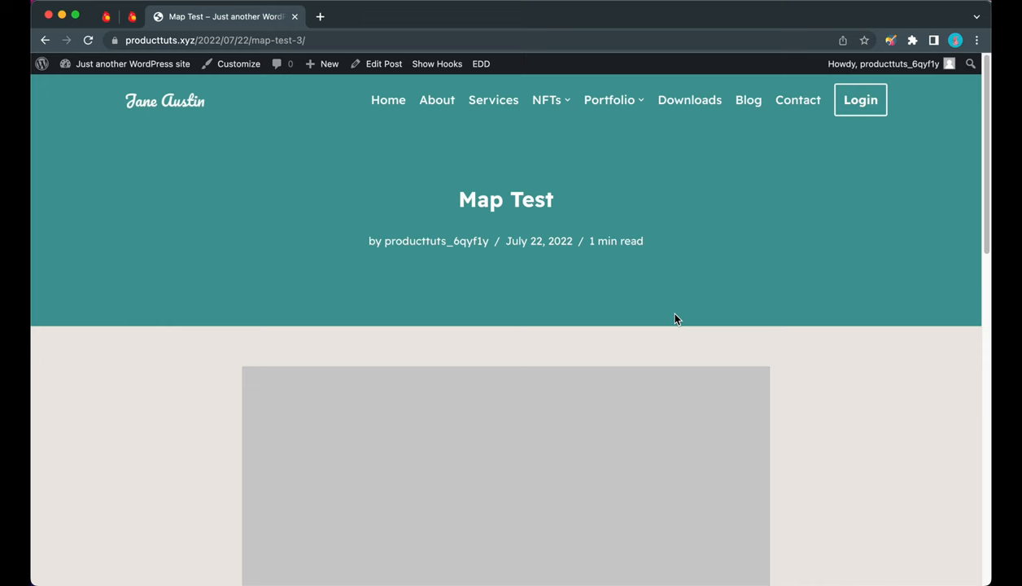
pyautogui.scroll(-3)
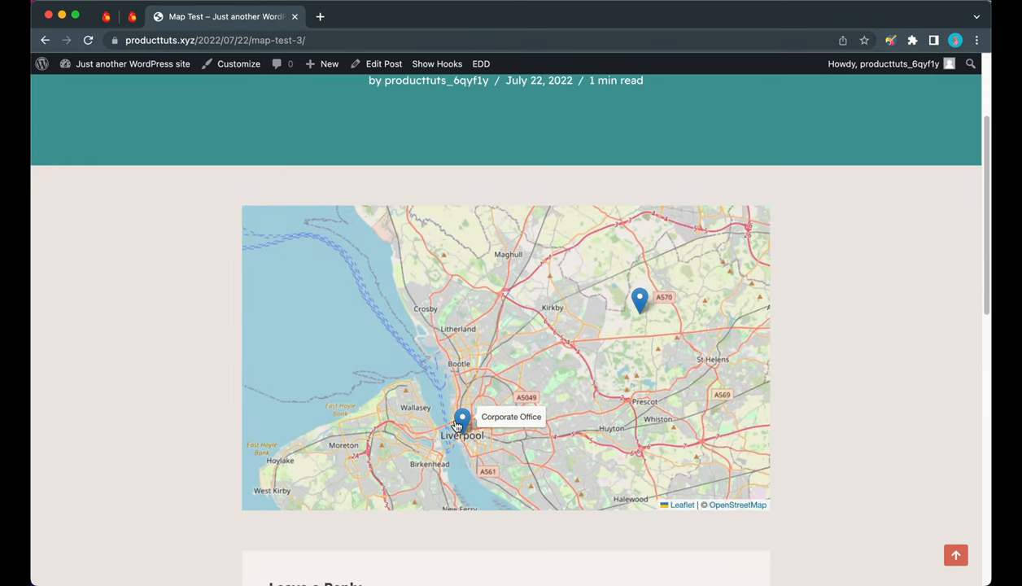
pyautogui.click(462, 420)
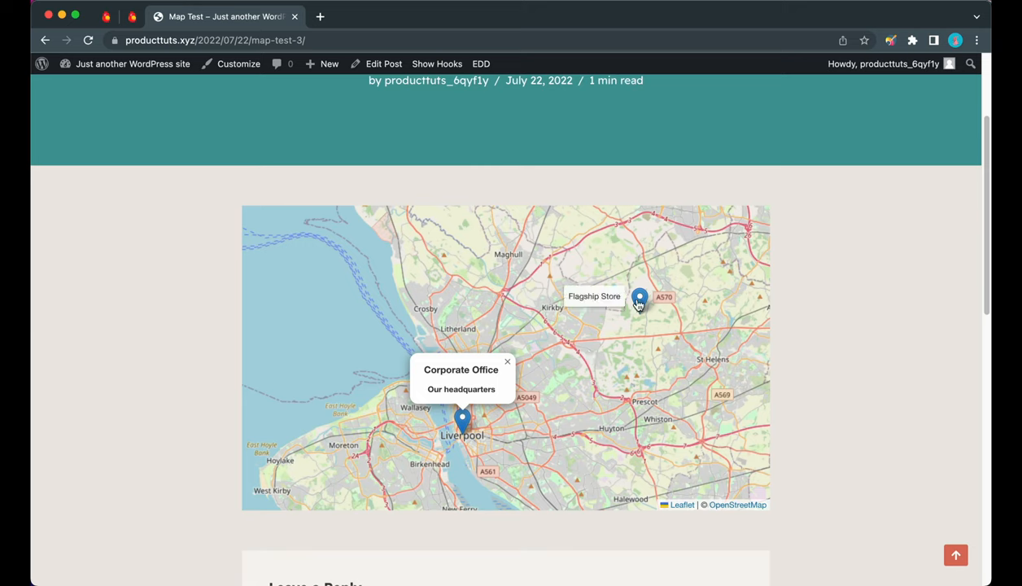
pyautogui.click(639, 300)
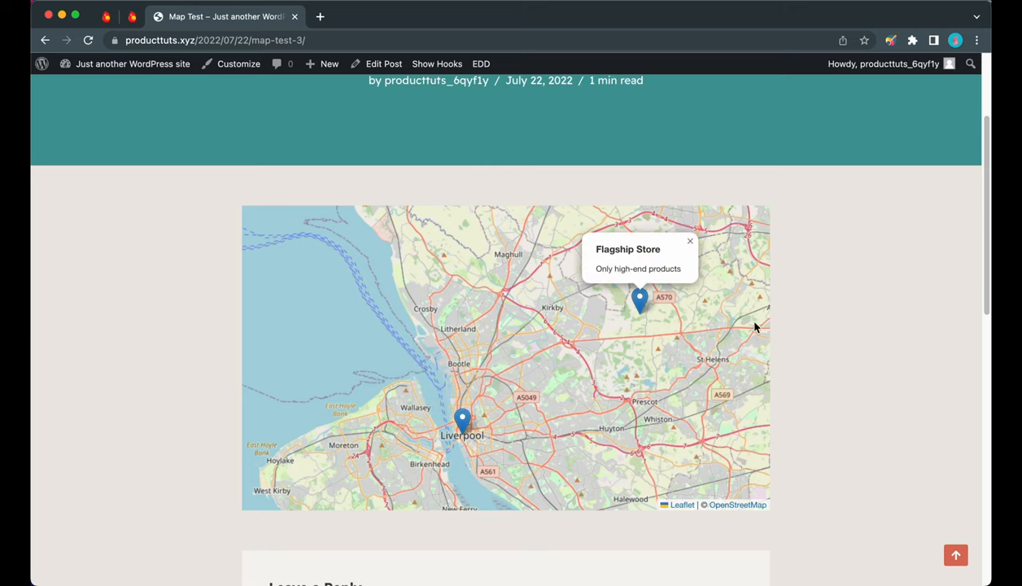
pyautogui.moveTo(620, 171)
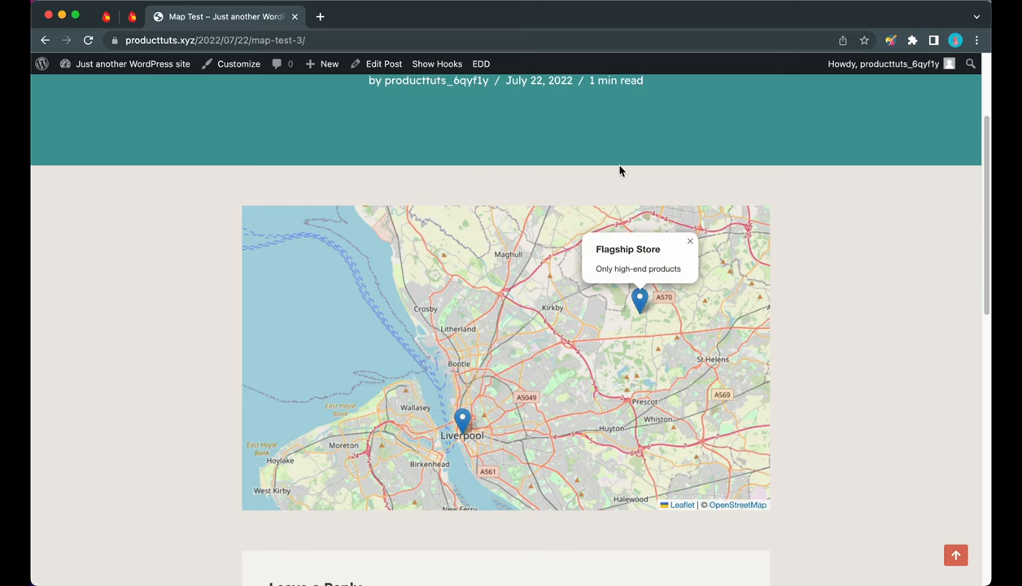